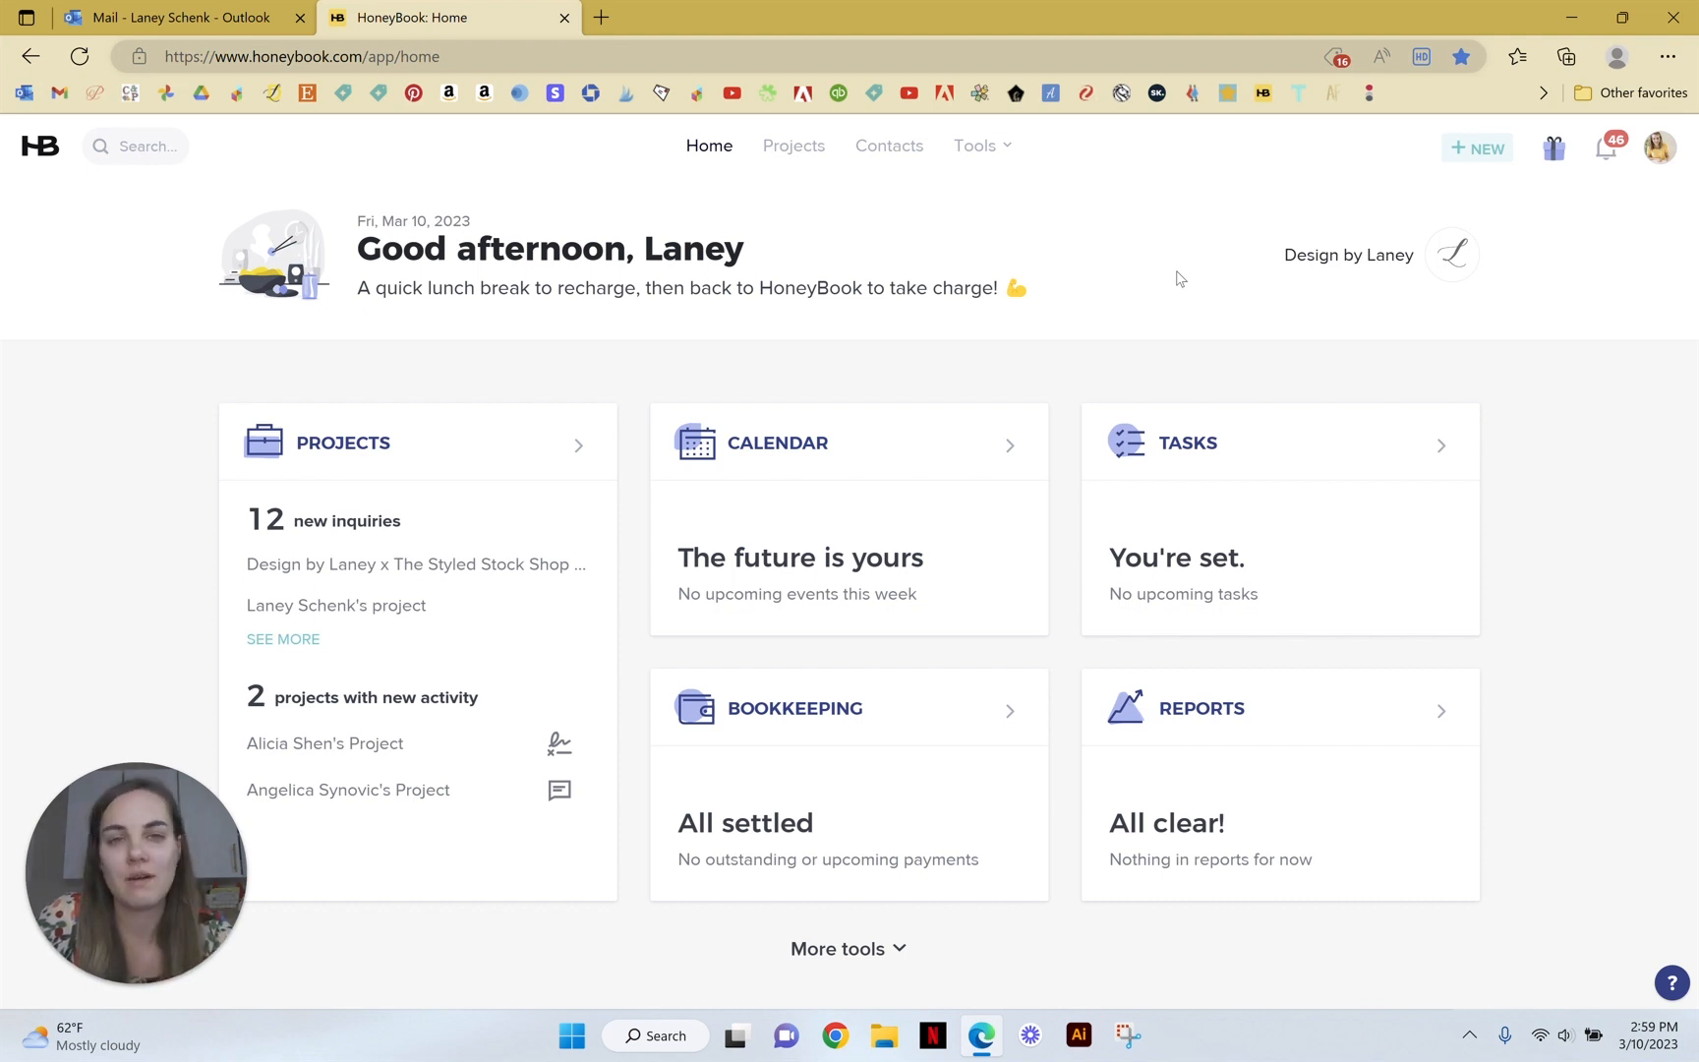
Step: Navigate from the dashboard to the Reports page via Tools > Finance
left_click(975, 146)
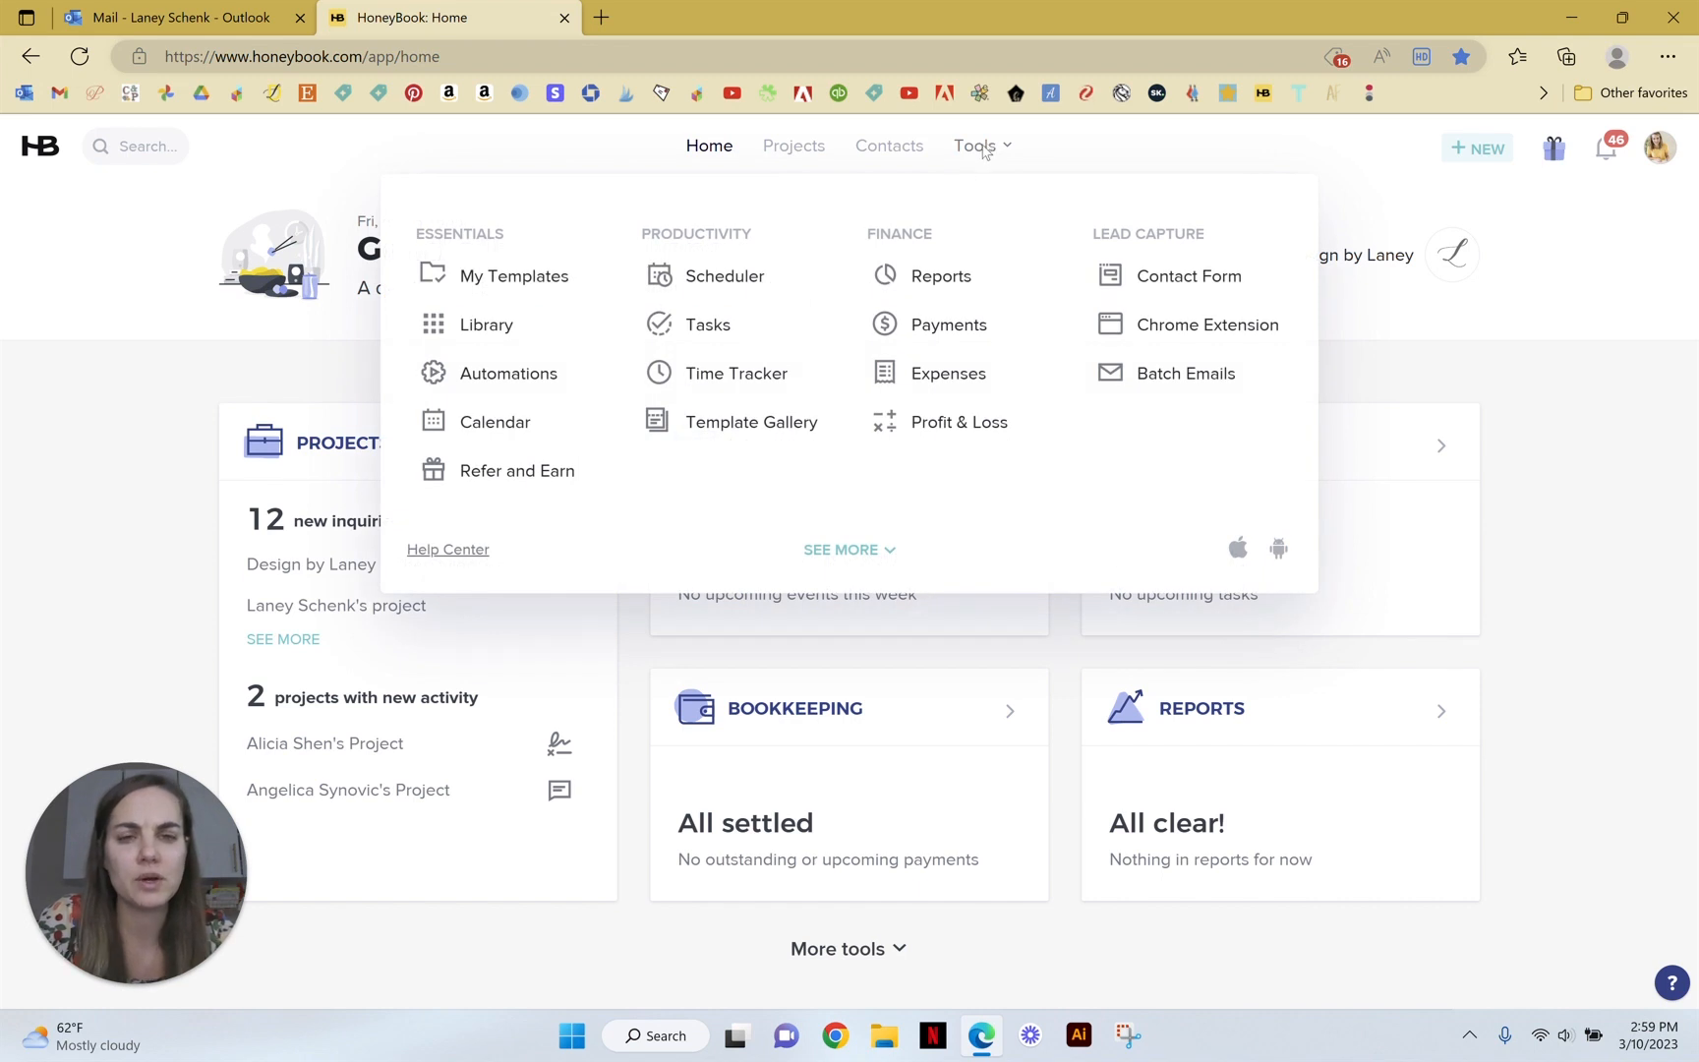
left_click(940, 275)
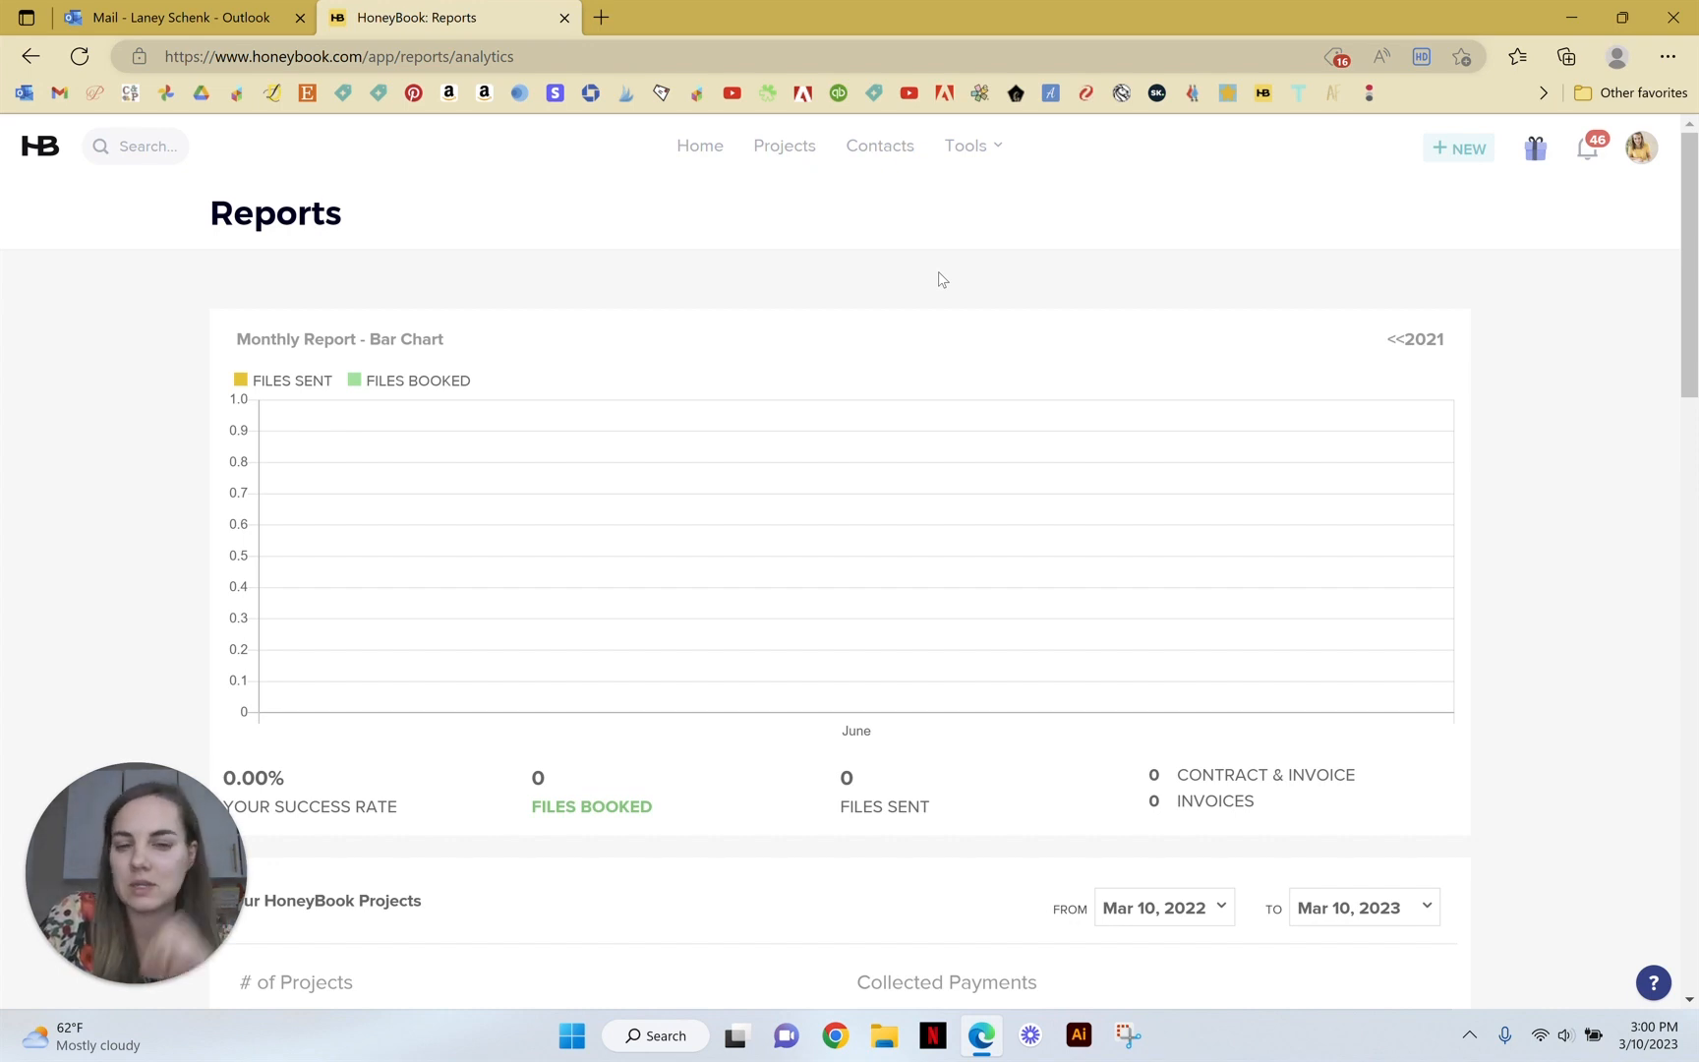
scroll("down", 3)
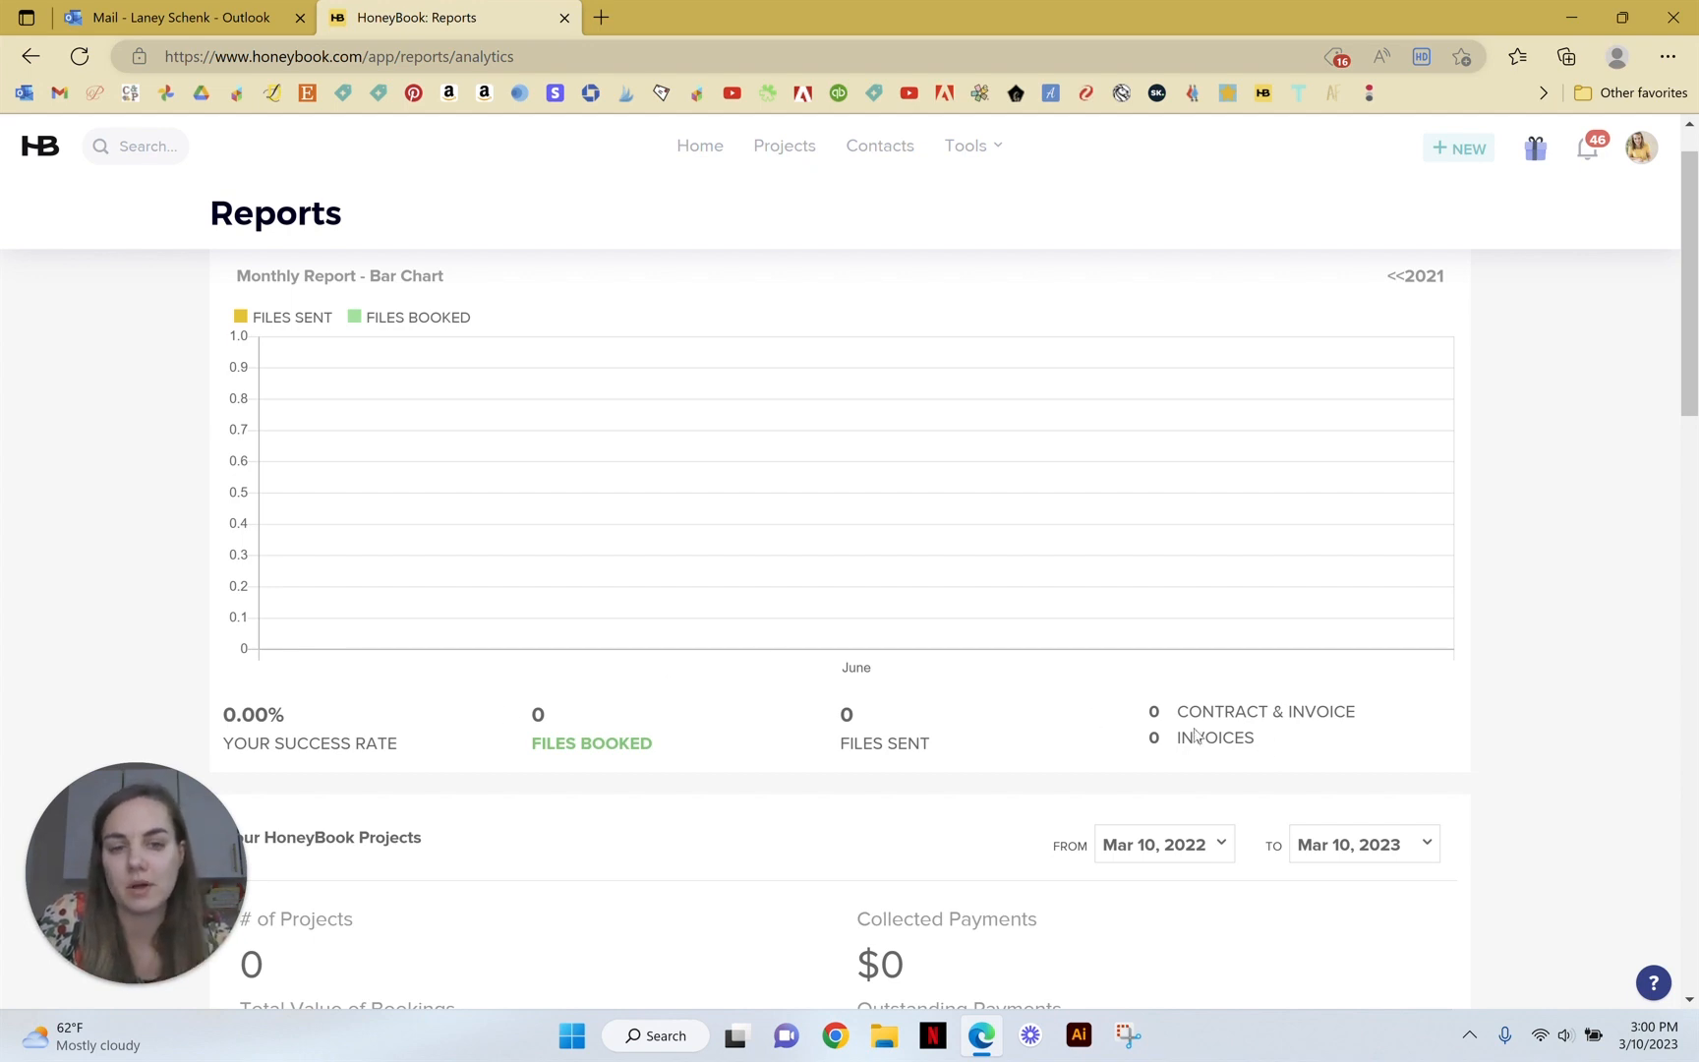
left_click_drag(1152, 712, 1343, 738)
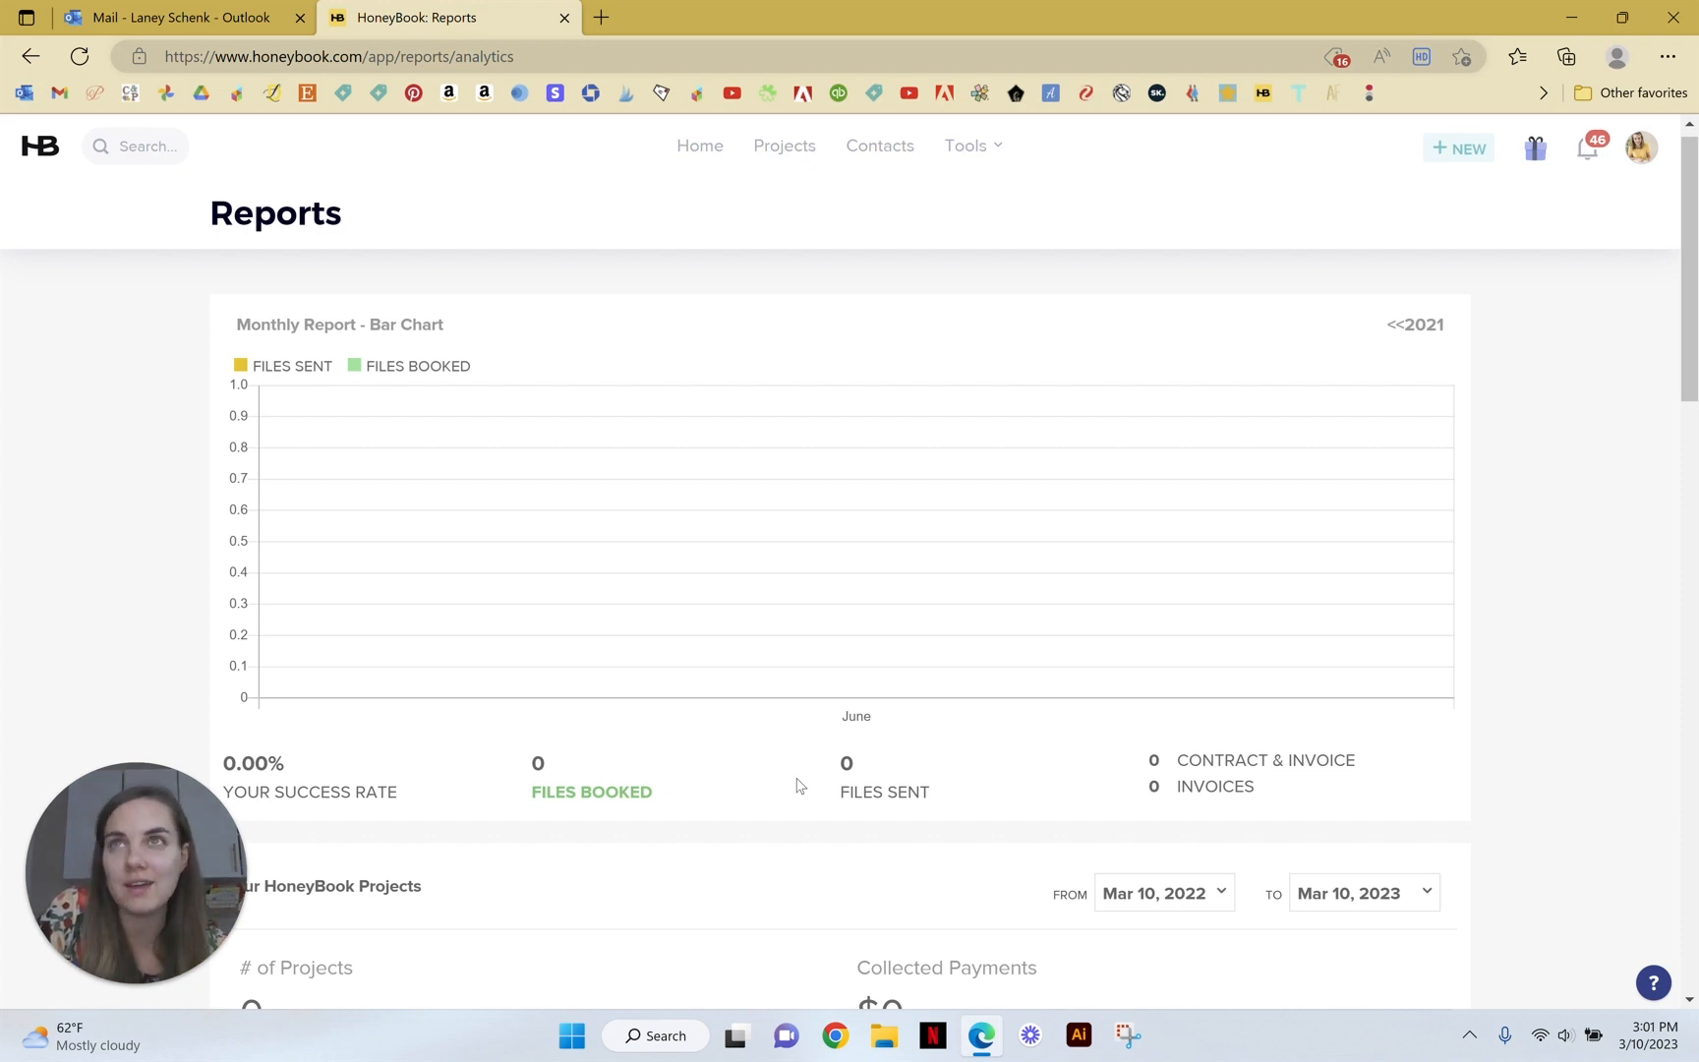
mouse_move(948, 826)
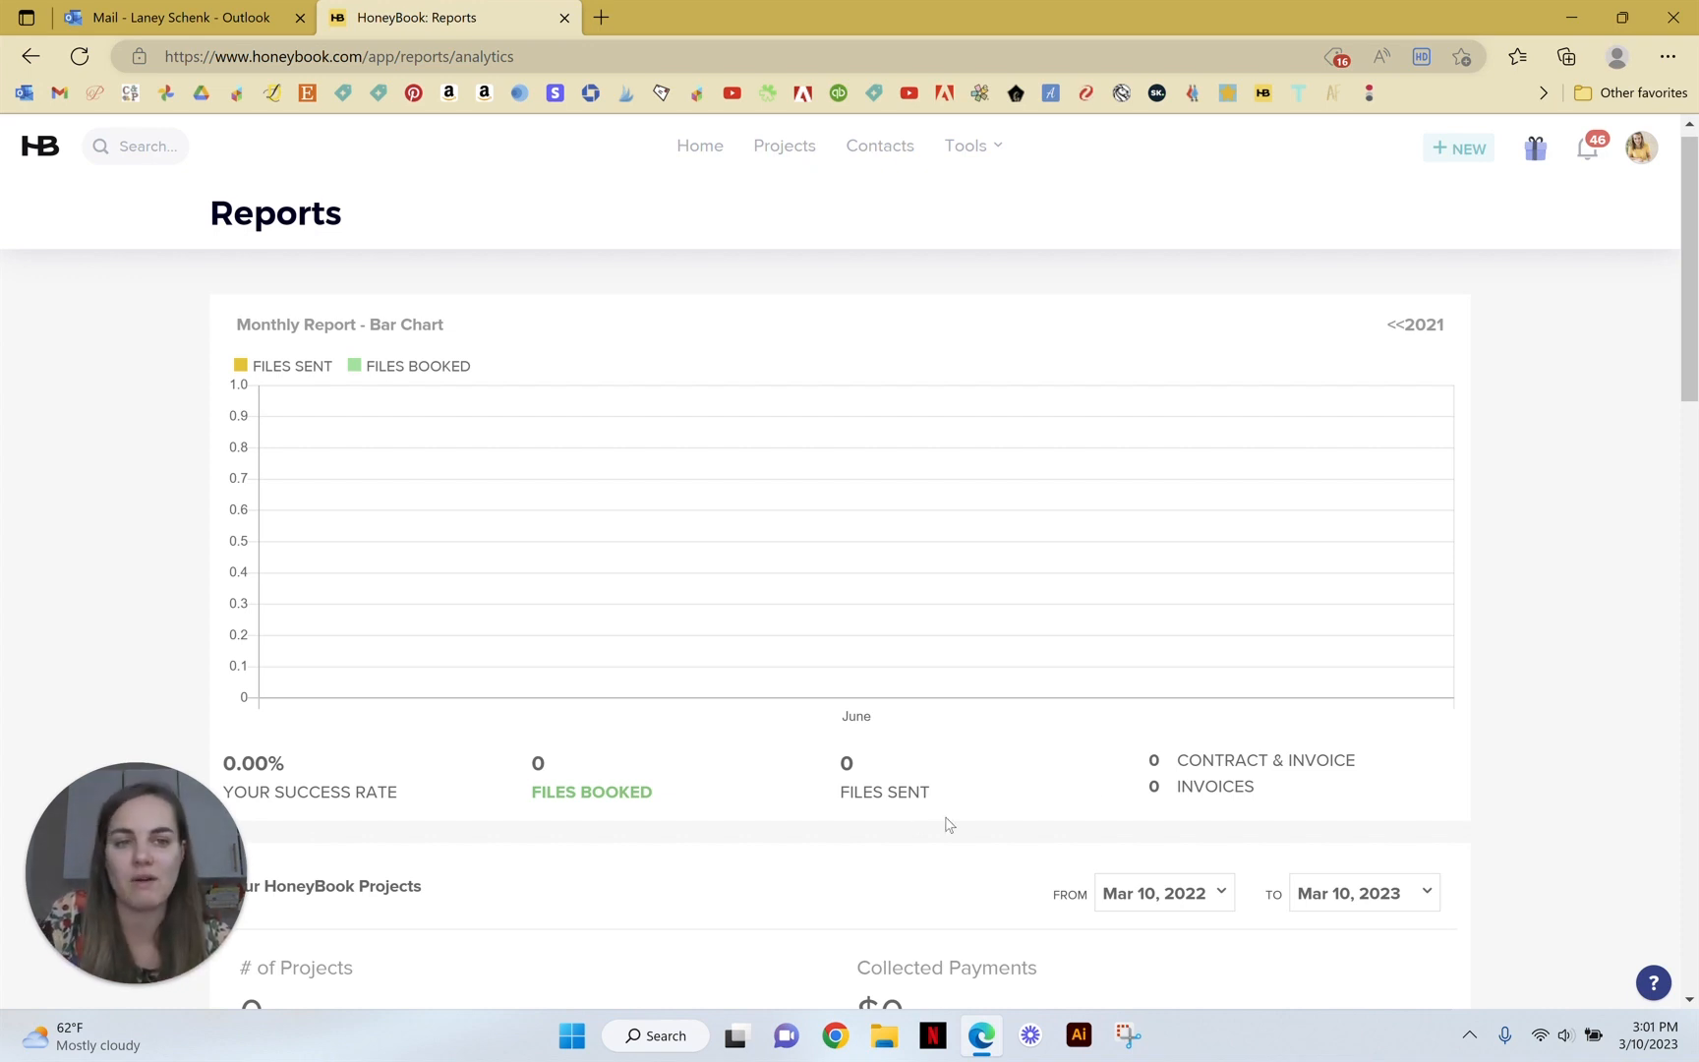
mouse_move(1512, 600)
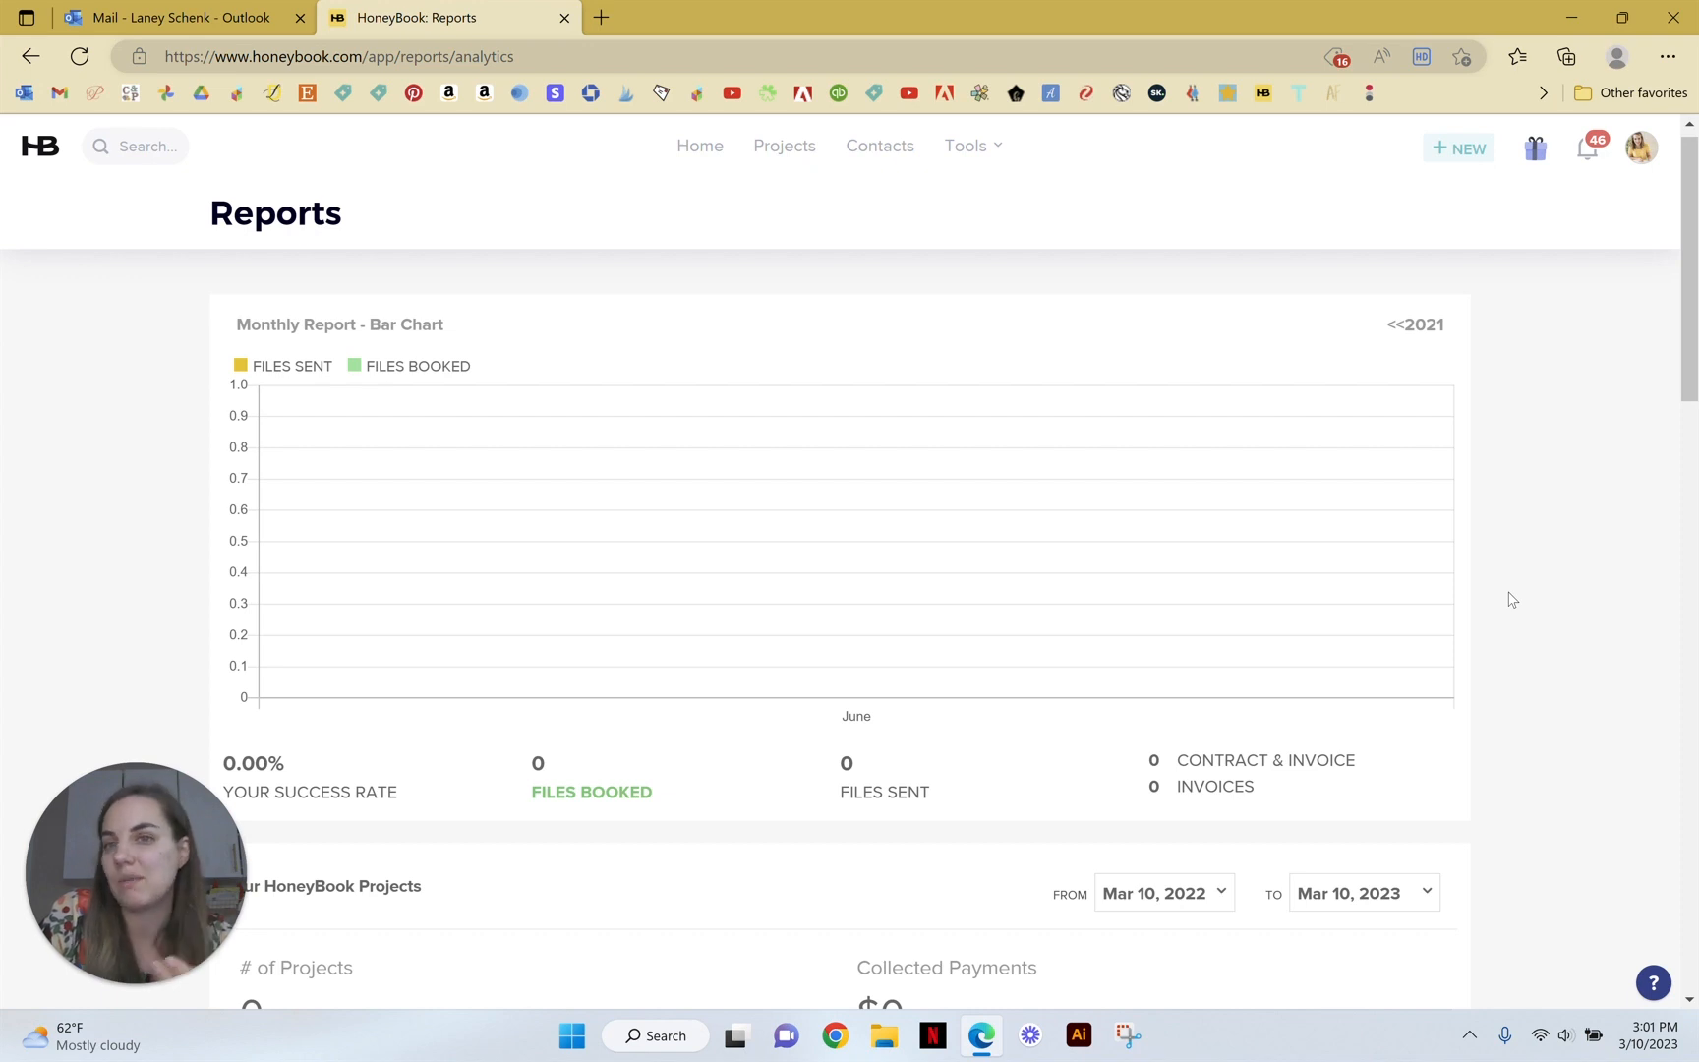
scroll("down", 3)
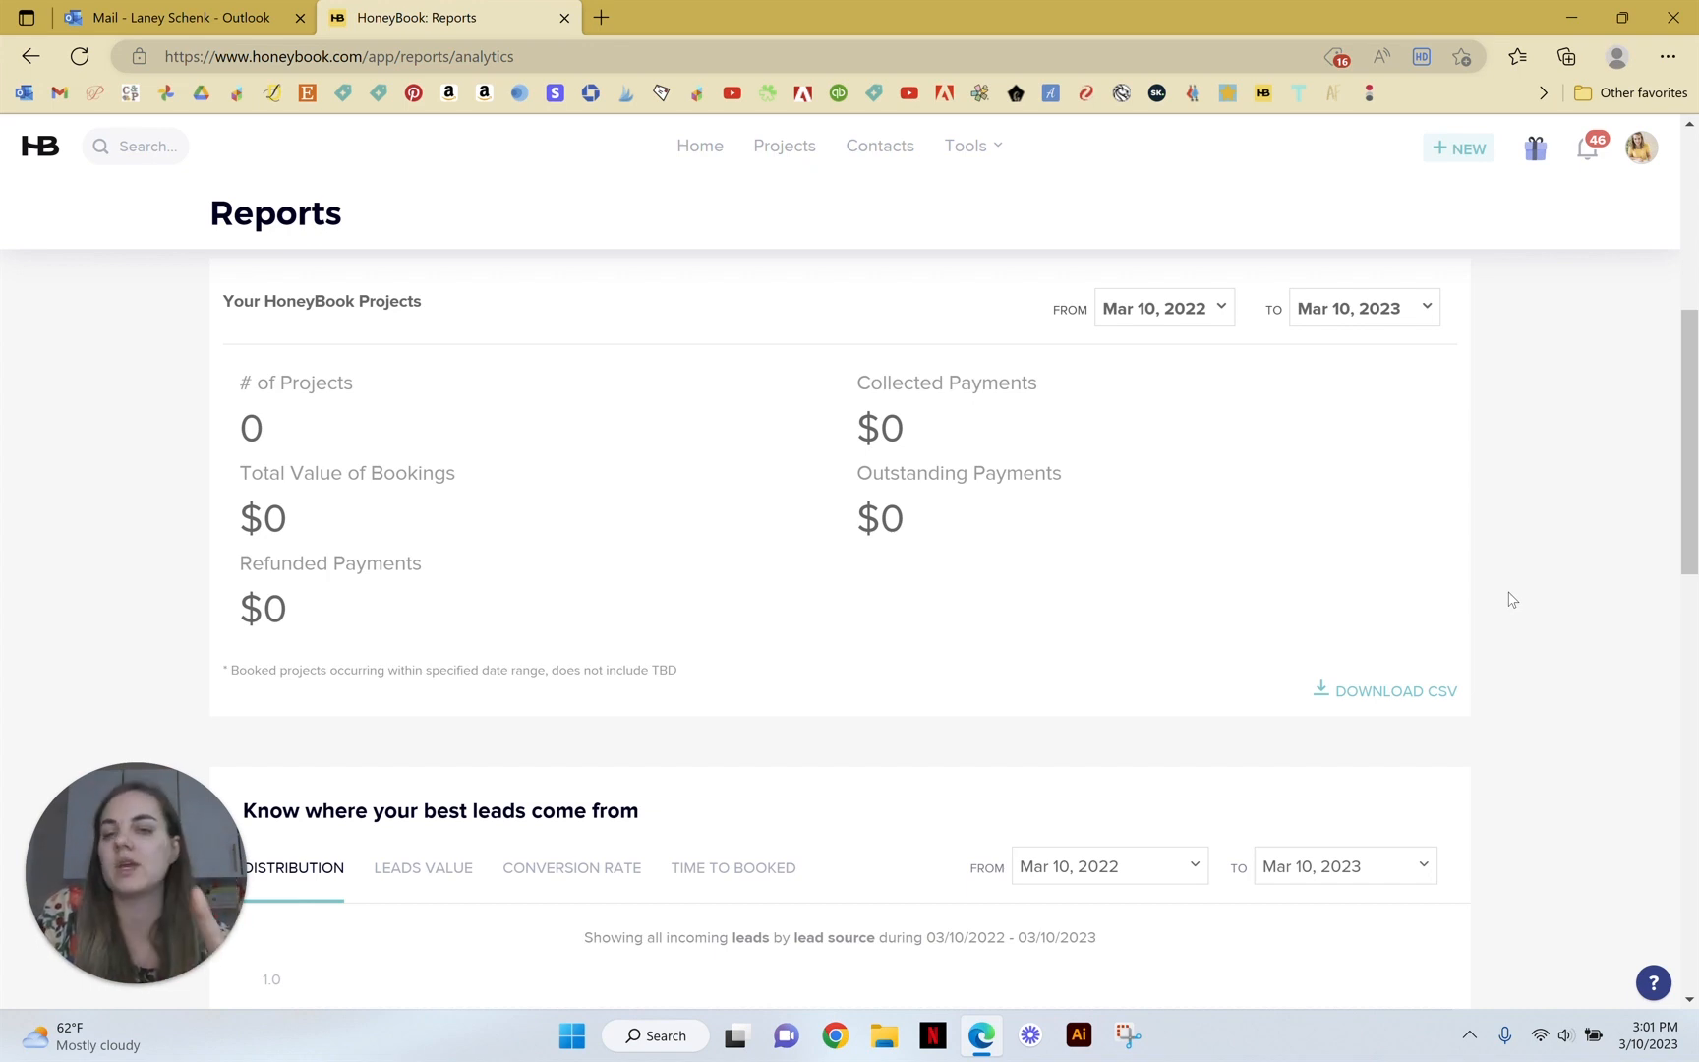
Step: Scroll past project totals to the lead-source distribution section with insufficient data
scroll("up", 3)
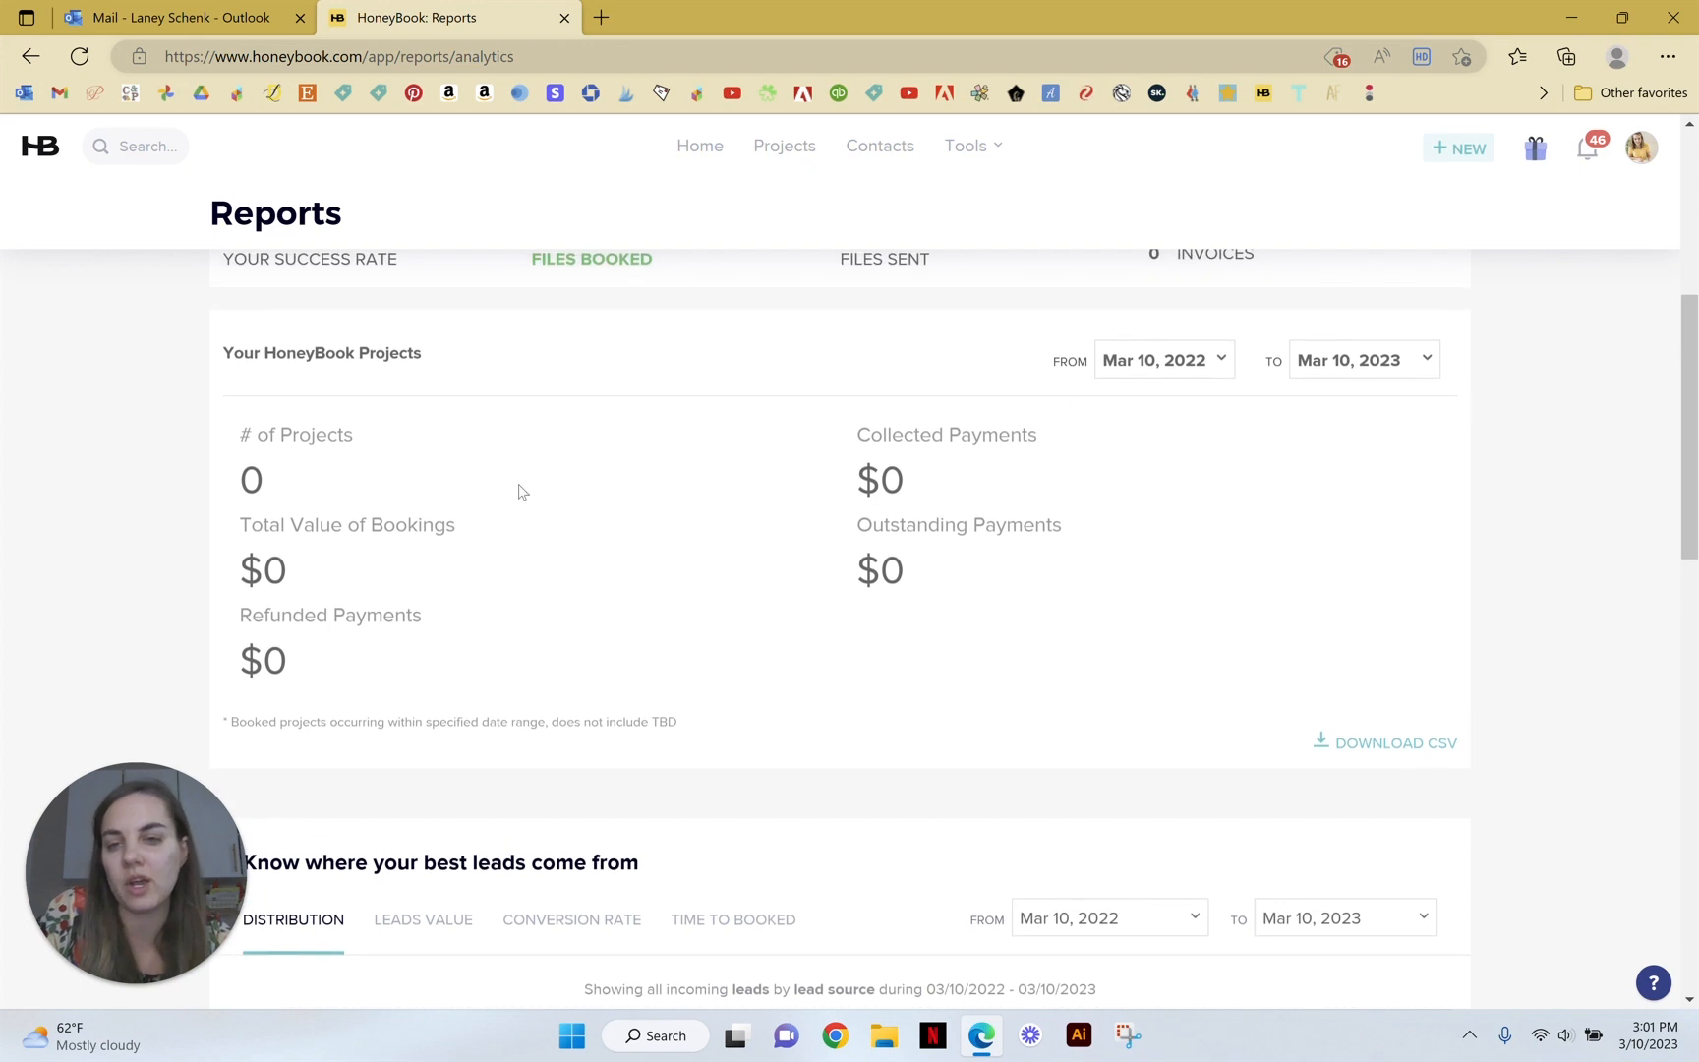
mouse_move(814, 539)
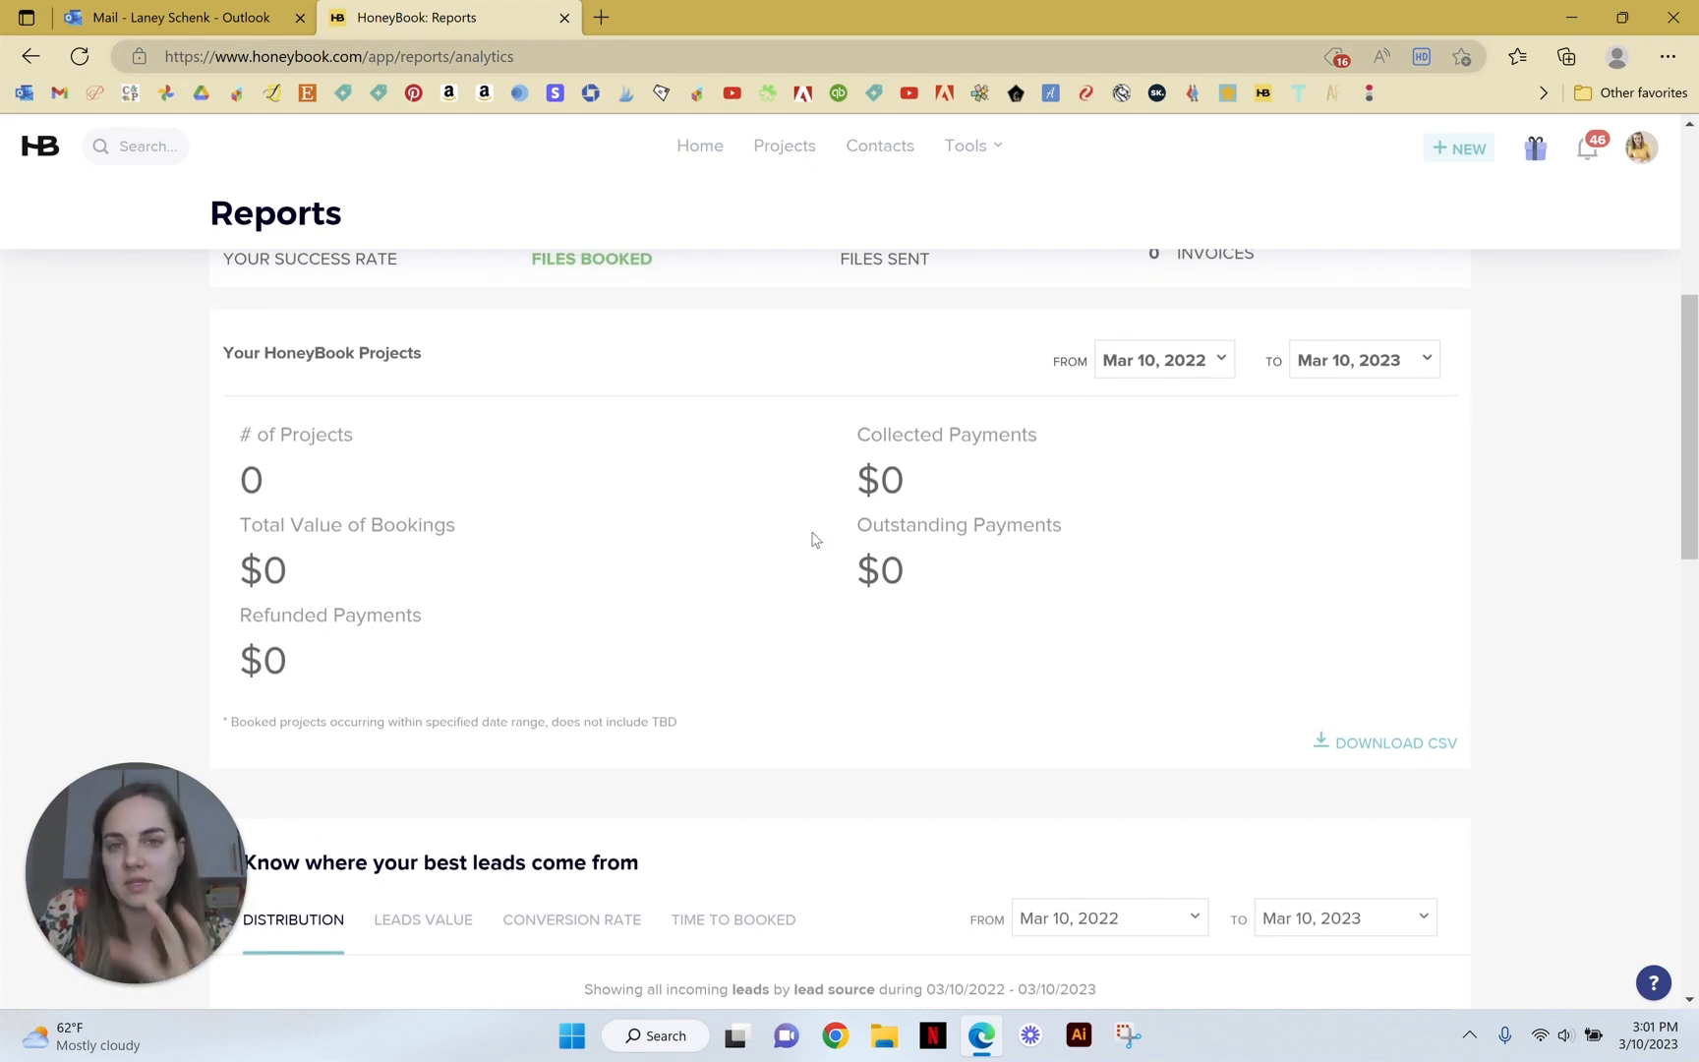
scroll("down", 3)
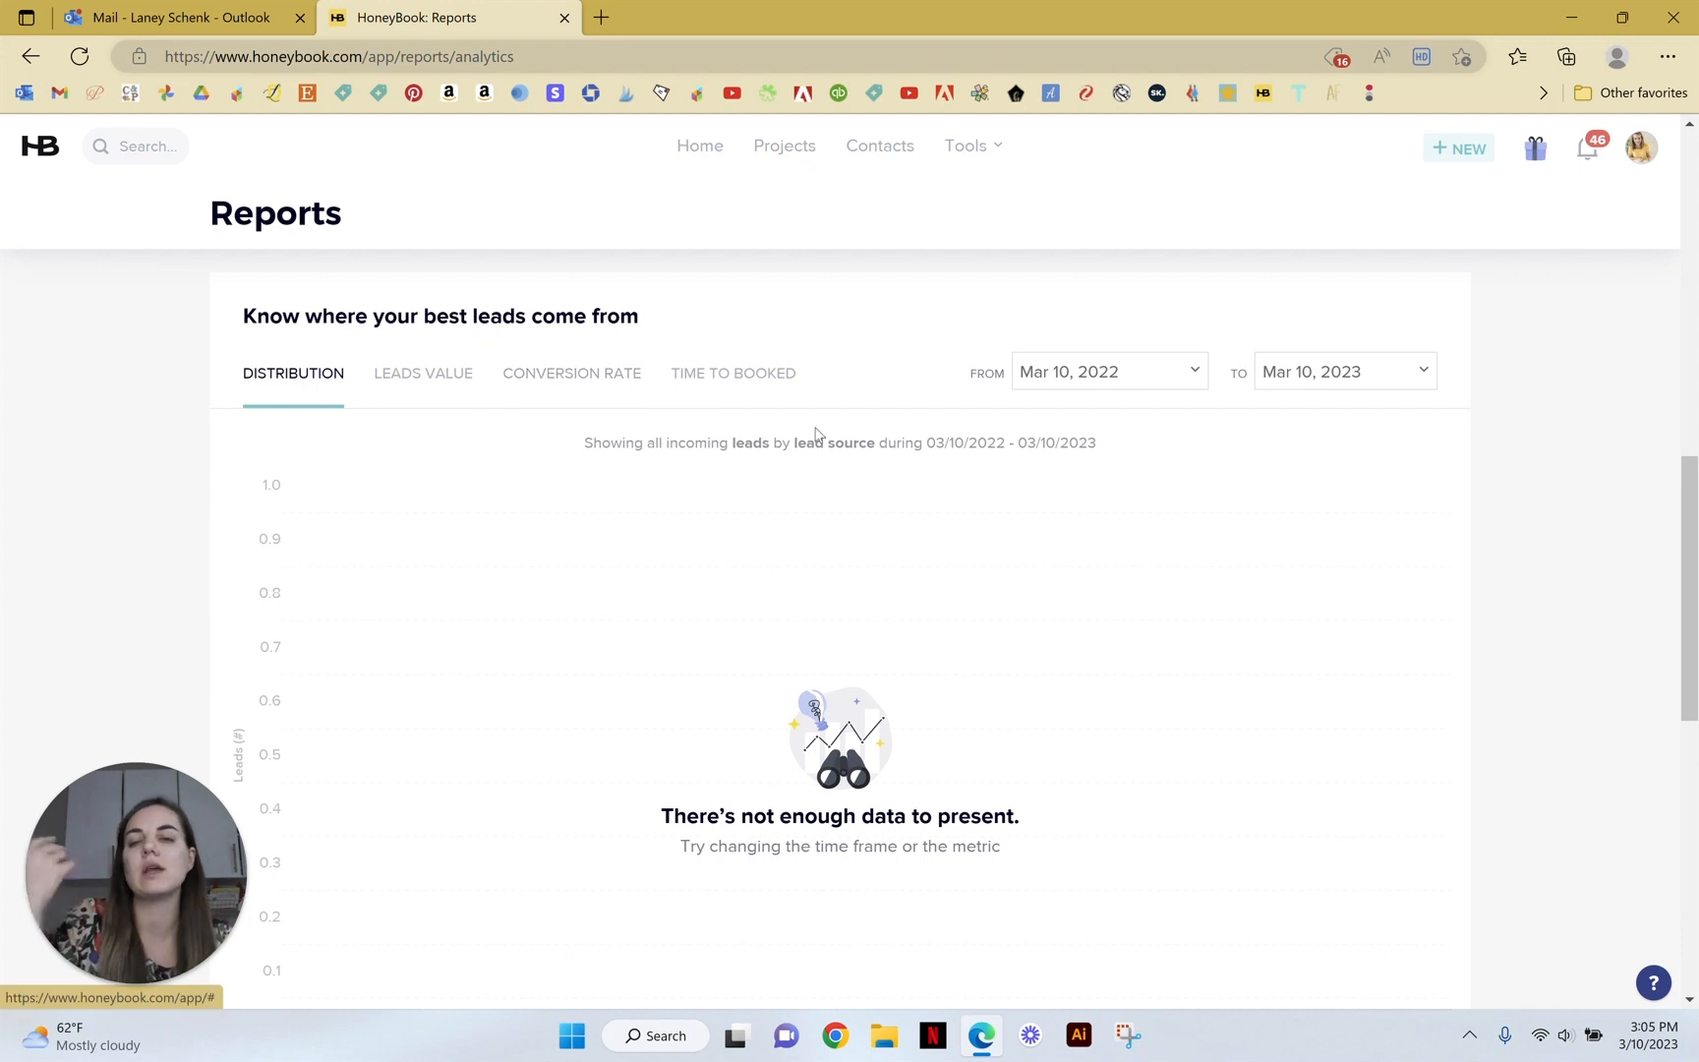
Step: Reach the Bookkeeping Payments view listing outstanding and paid payments
scroll("down", 3)
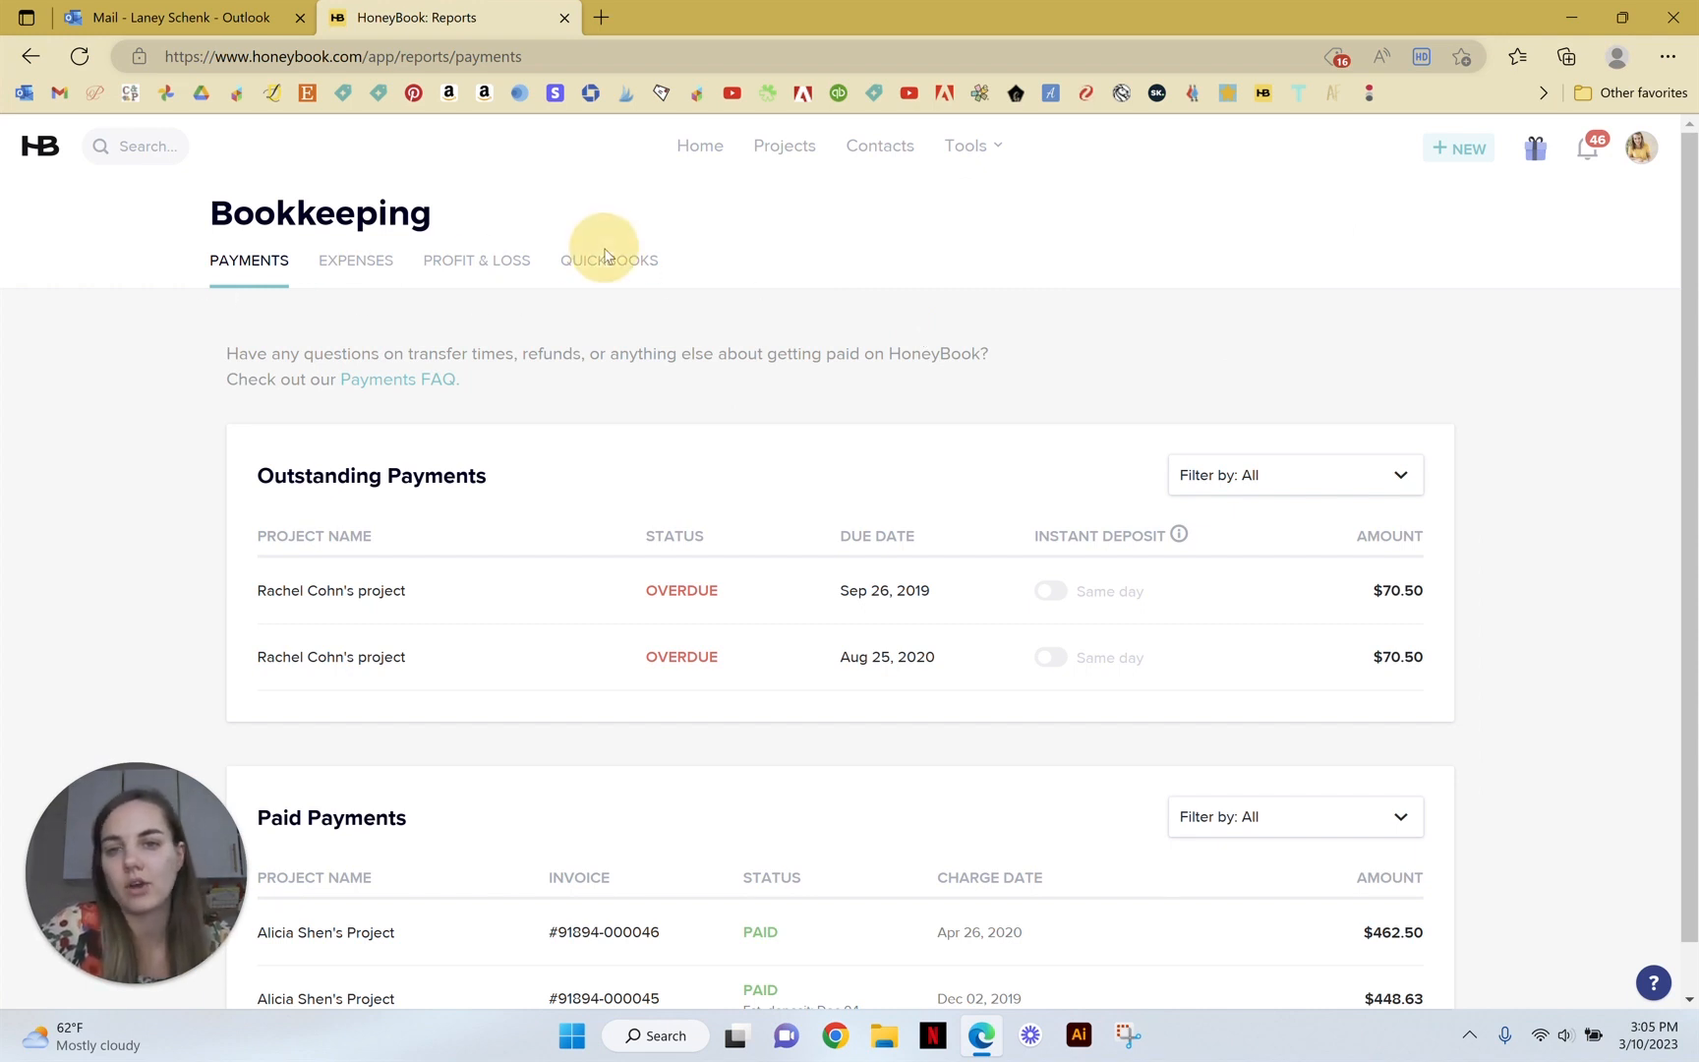
Step: Switch Bookkeeping to the QuickBooks tab showing the QuickBooks Online connect option
left_click(610, 260)
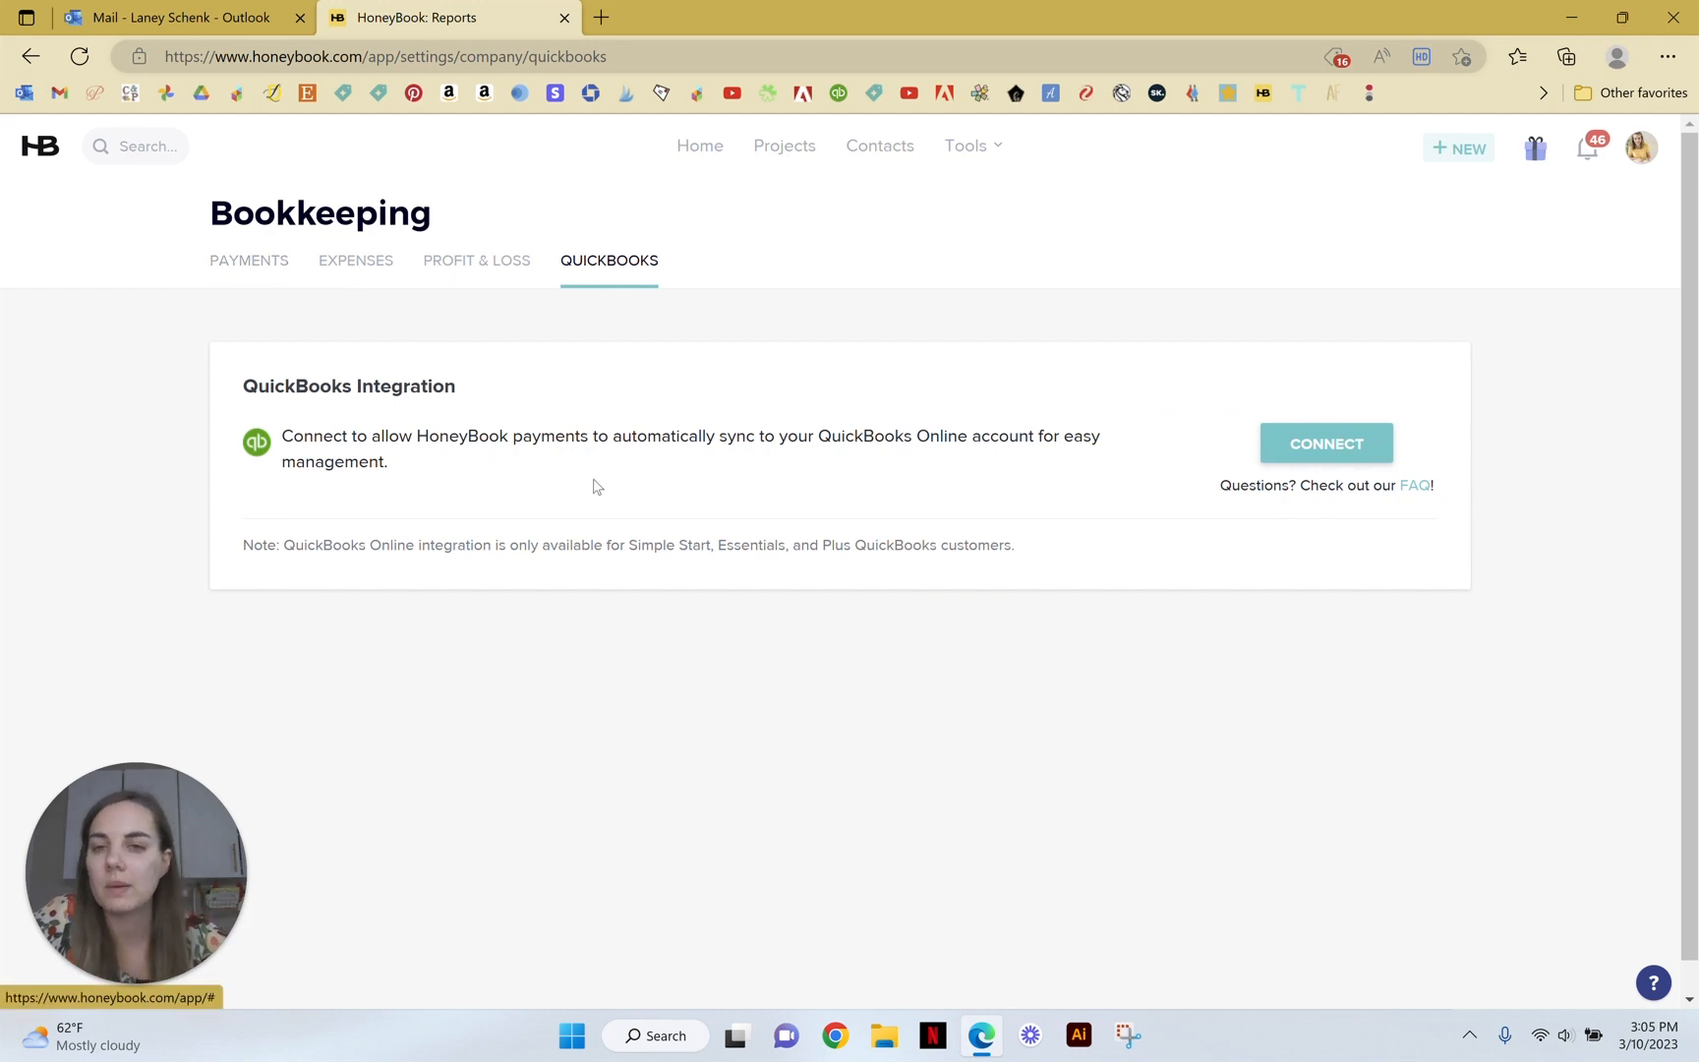
mouse_move(612, 517)
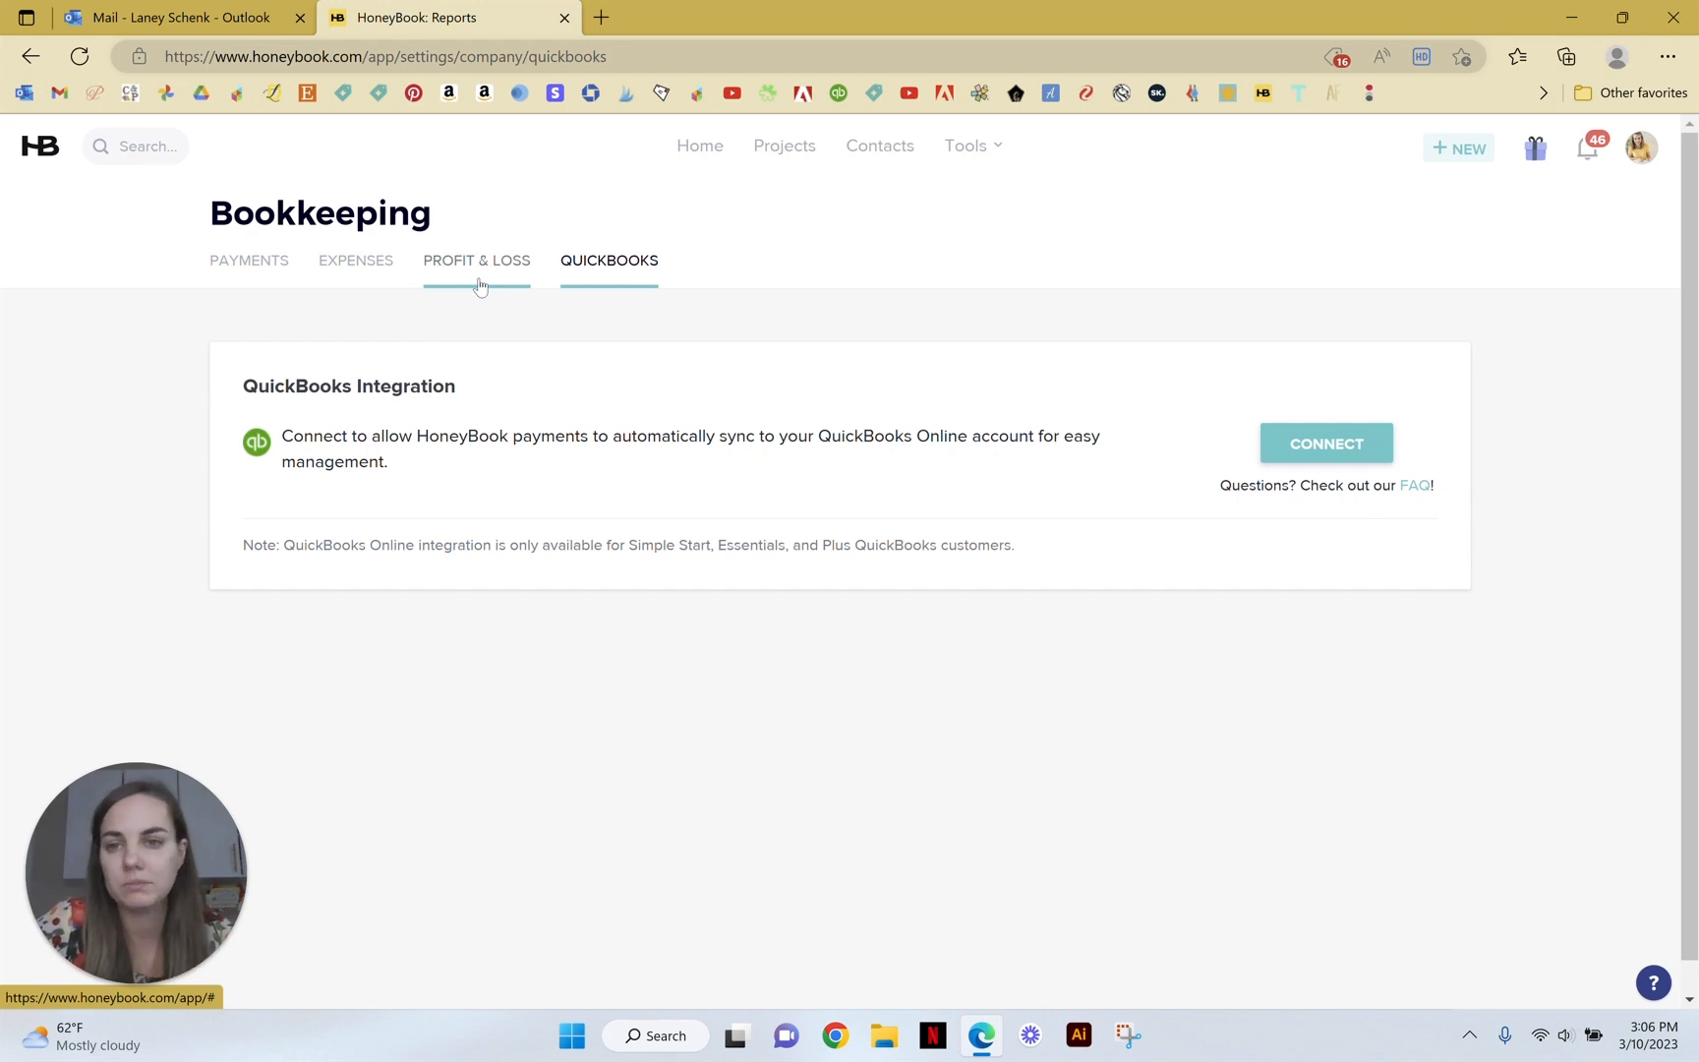
Step: Return to the Payments tab and scroll through the overdue and paid payment lists
left_click(247, 260)
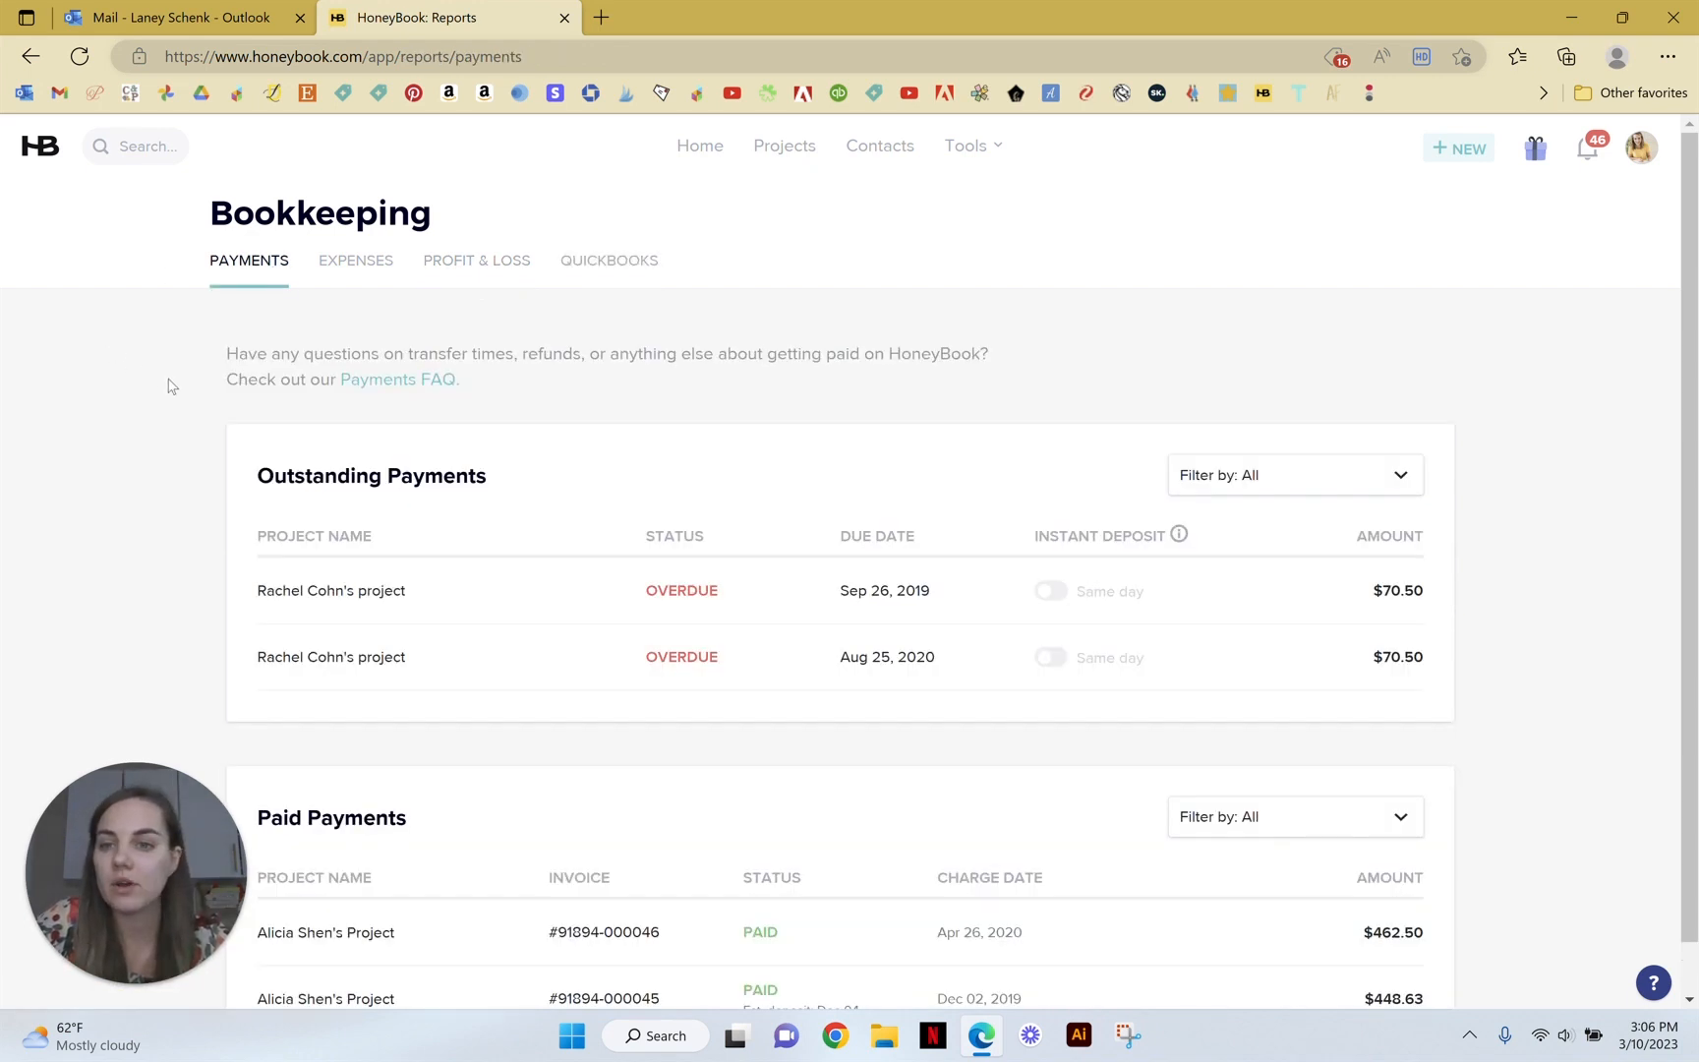
scroll("down", 3)
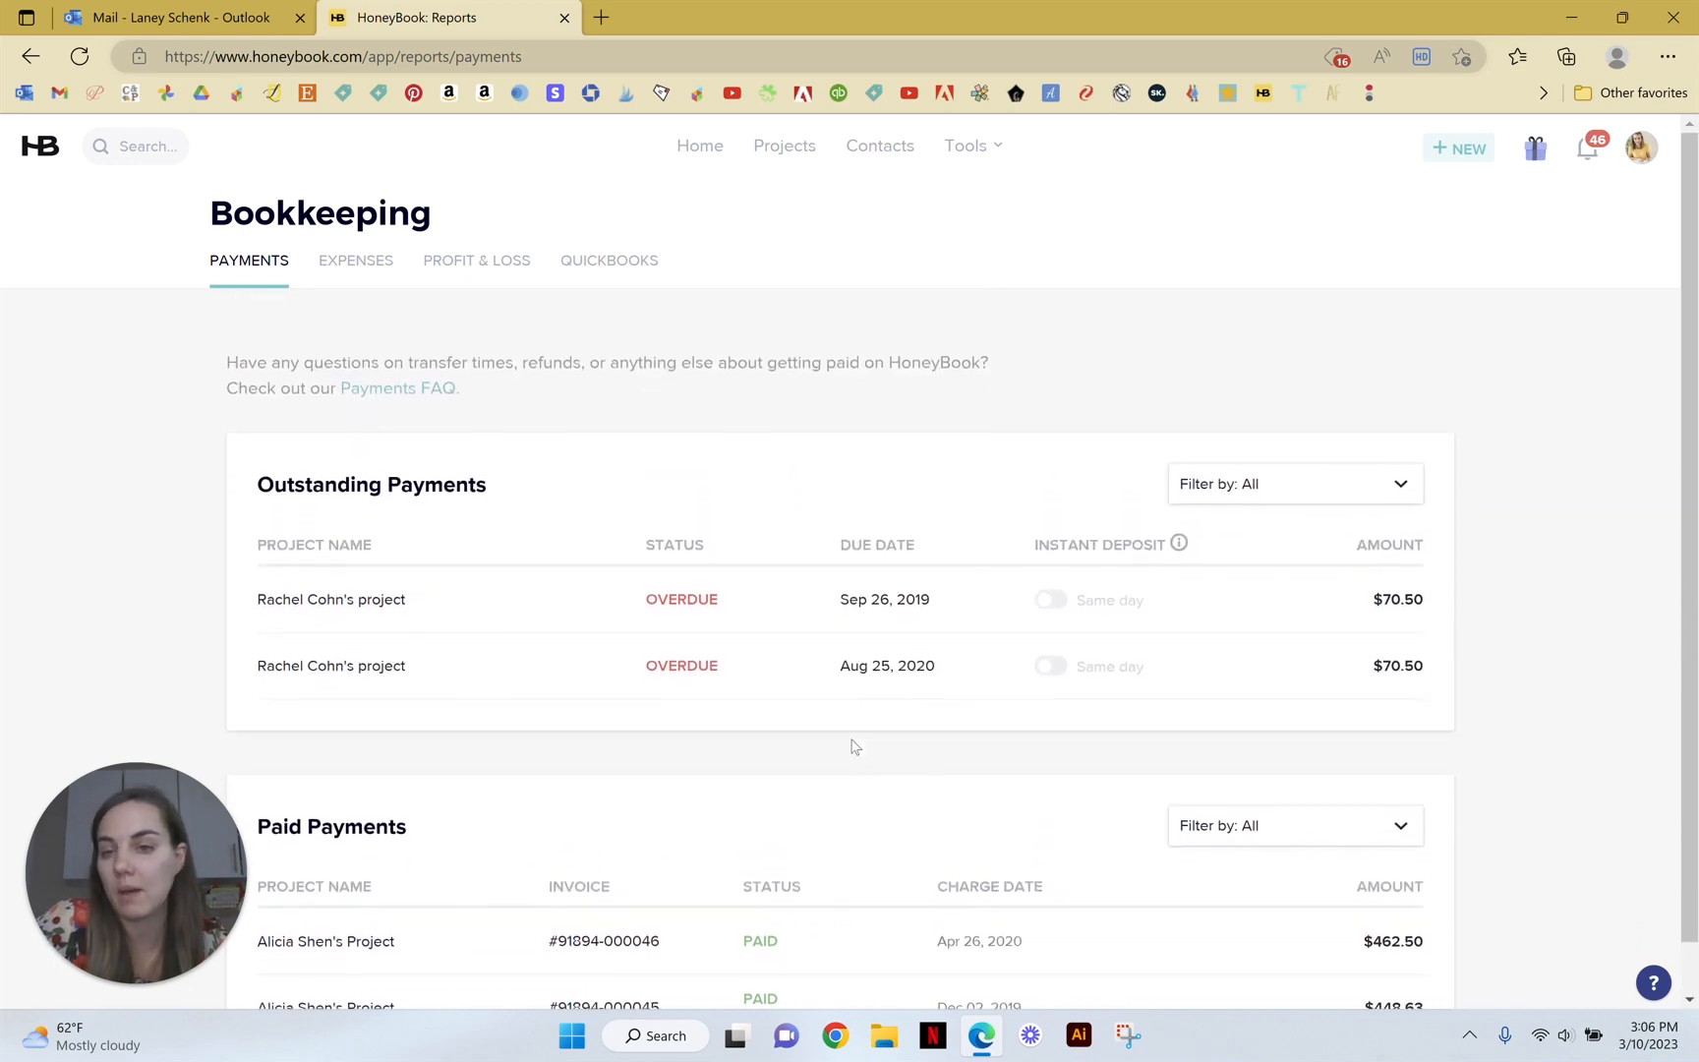
Step: Switch to the Expenses tab showing no expenses for the last 30 days
left_click(366, 259)
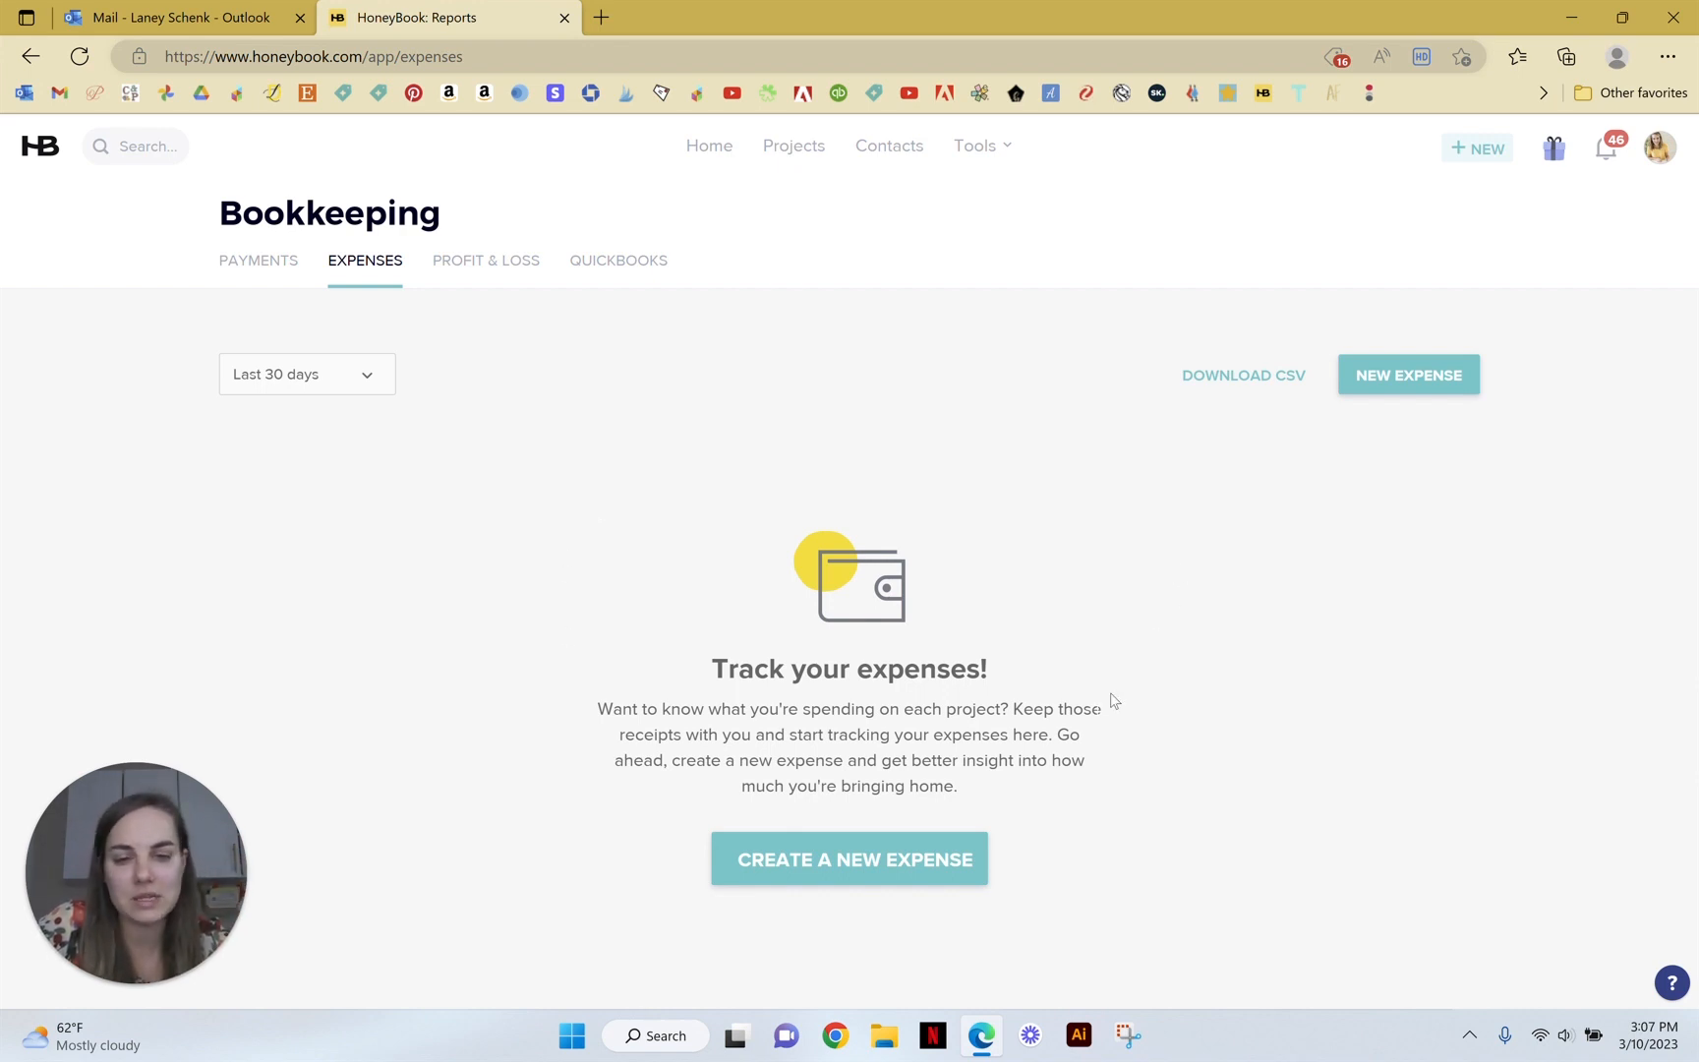
mouse_move(480, 480)
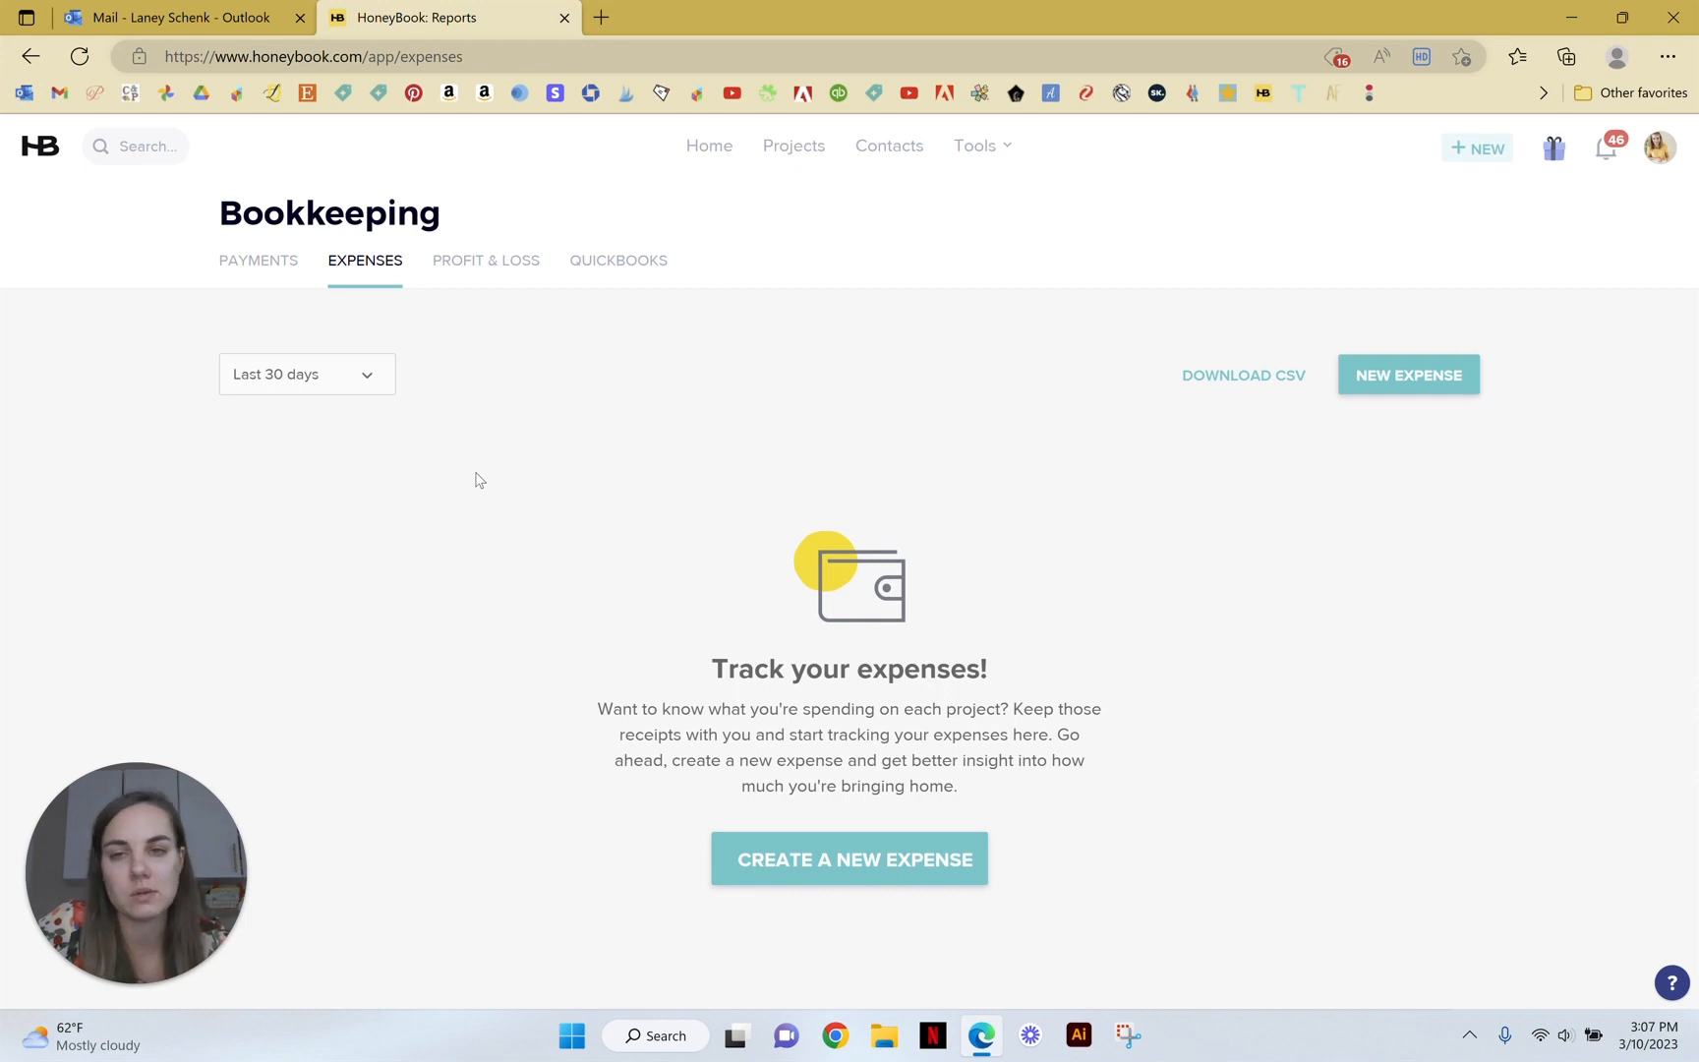
Step: View the Profit & Loss report with $0.00 net profit, briefly revisiting Expenses
left_click(486, 260)
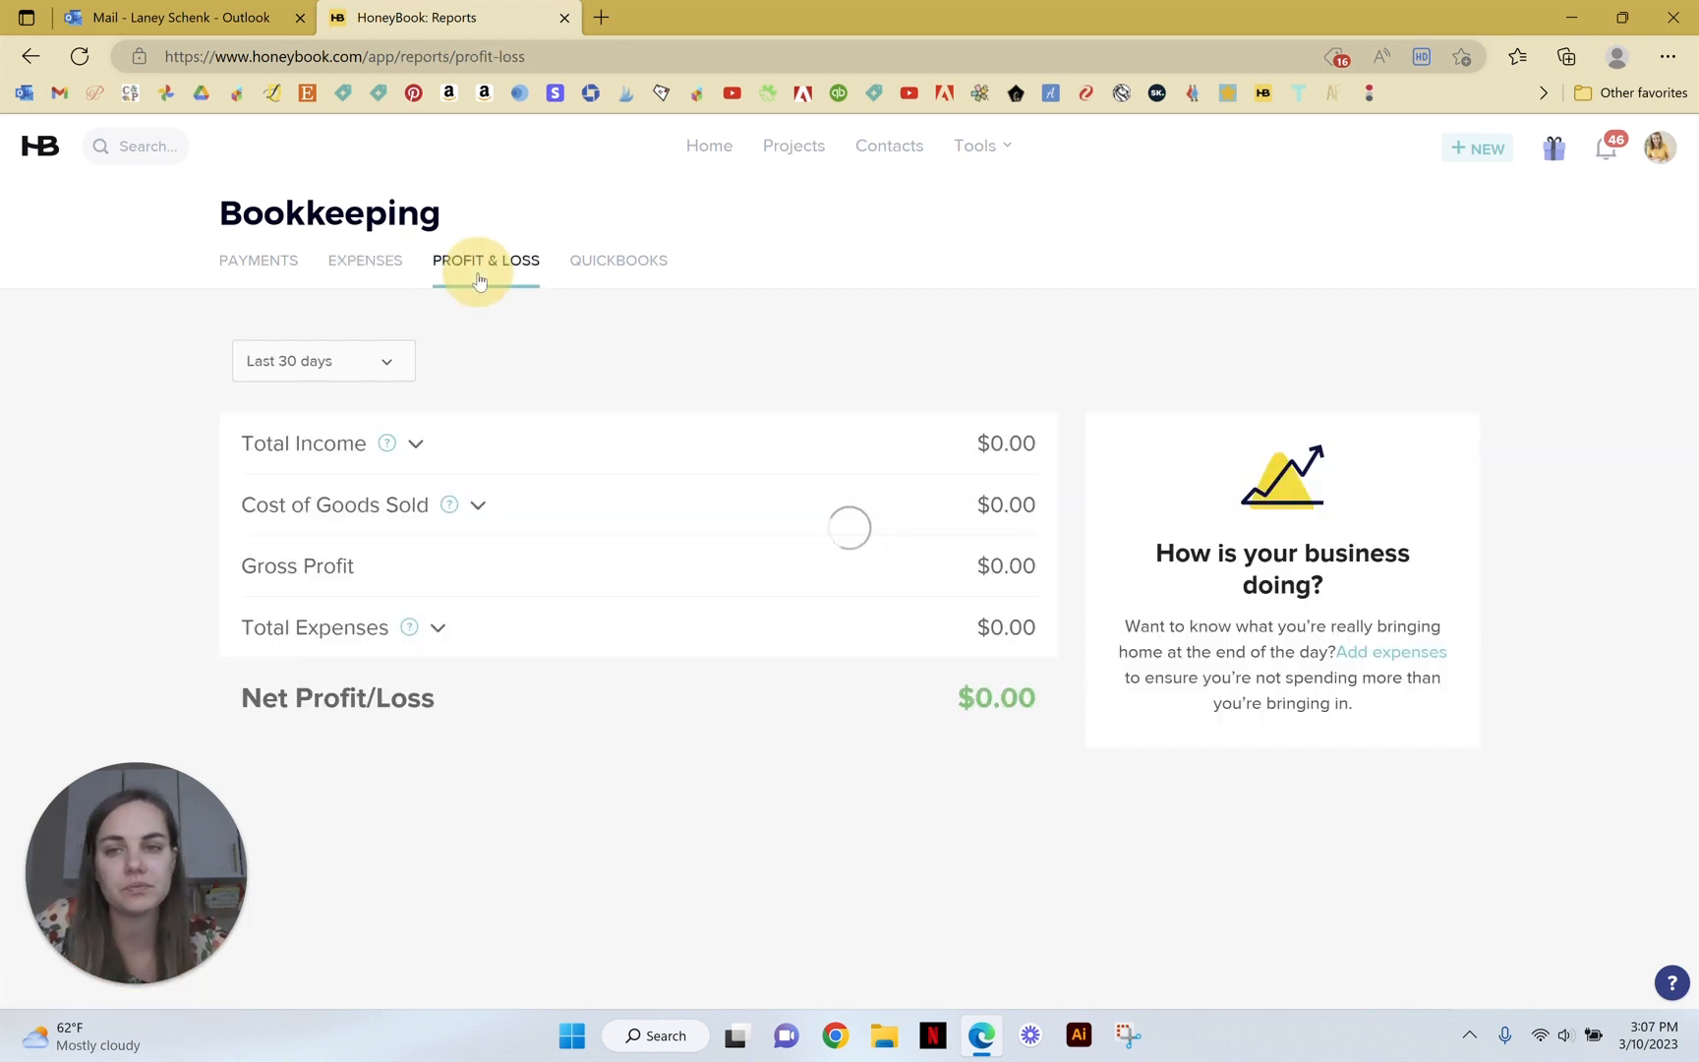
left_click(485, 260)
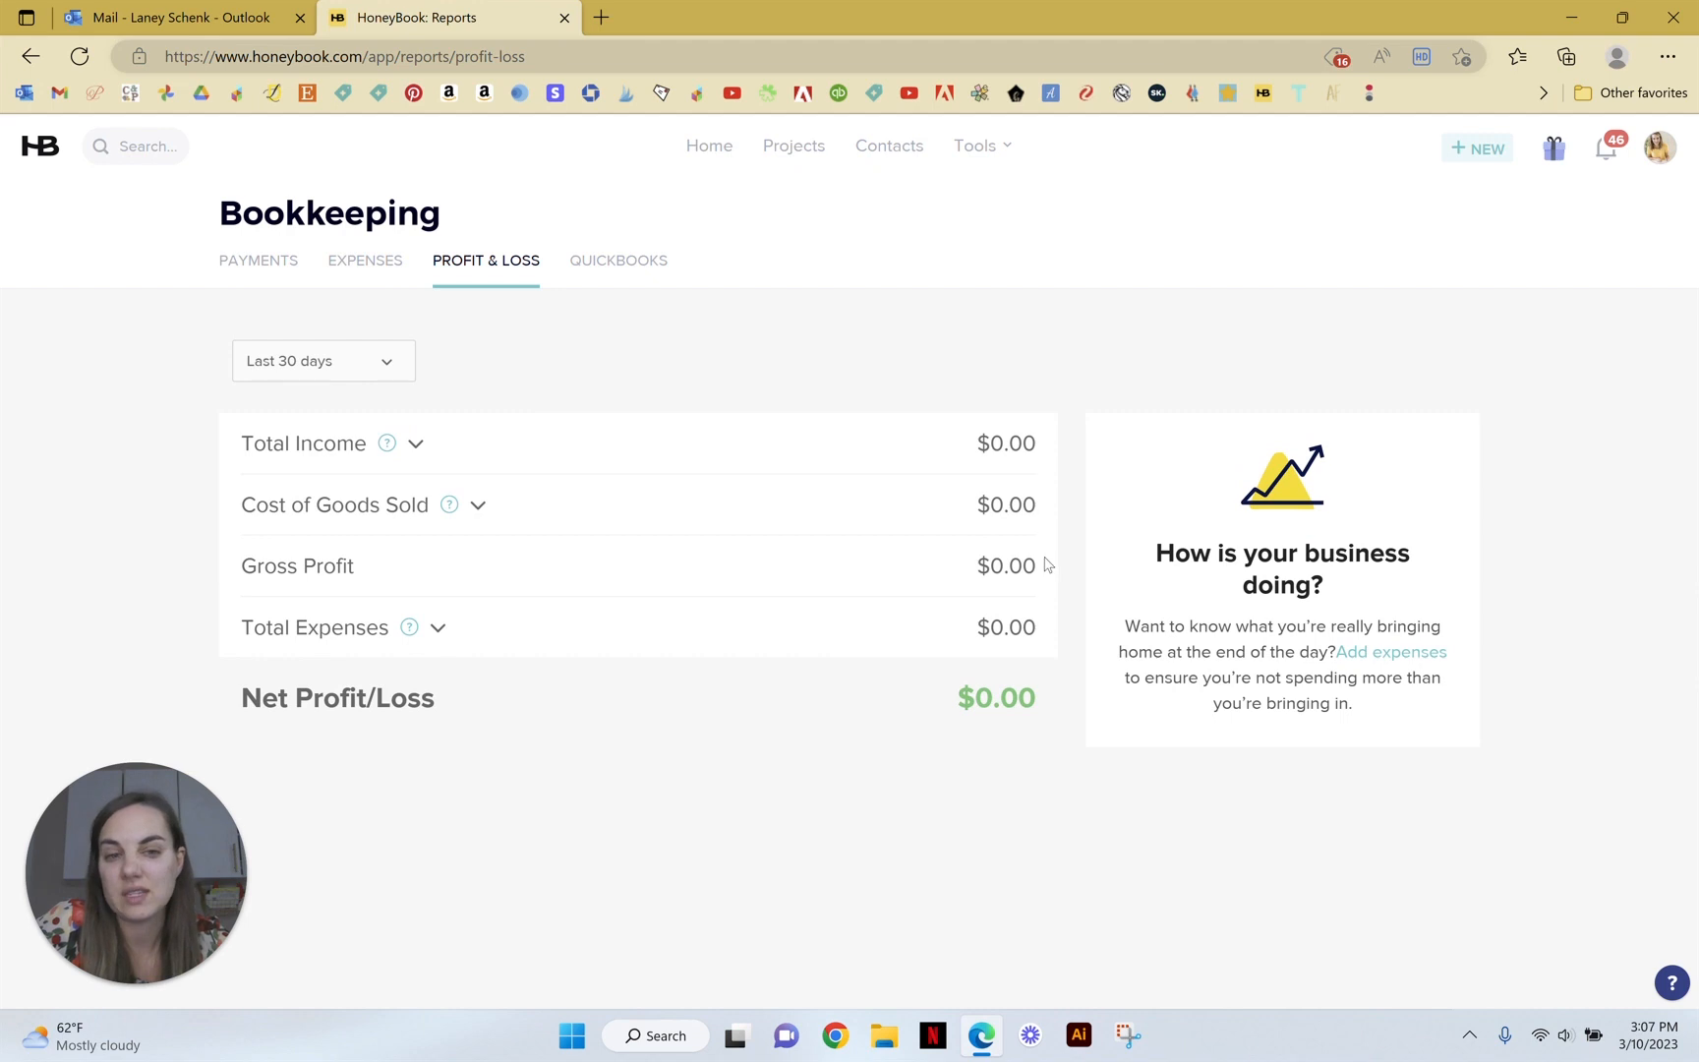
mouse_move(728, 852)
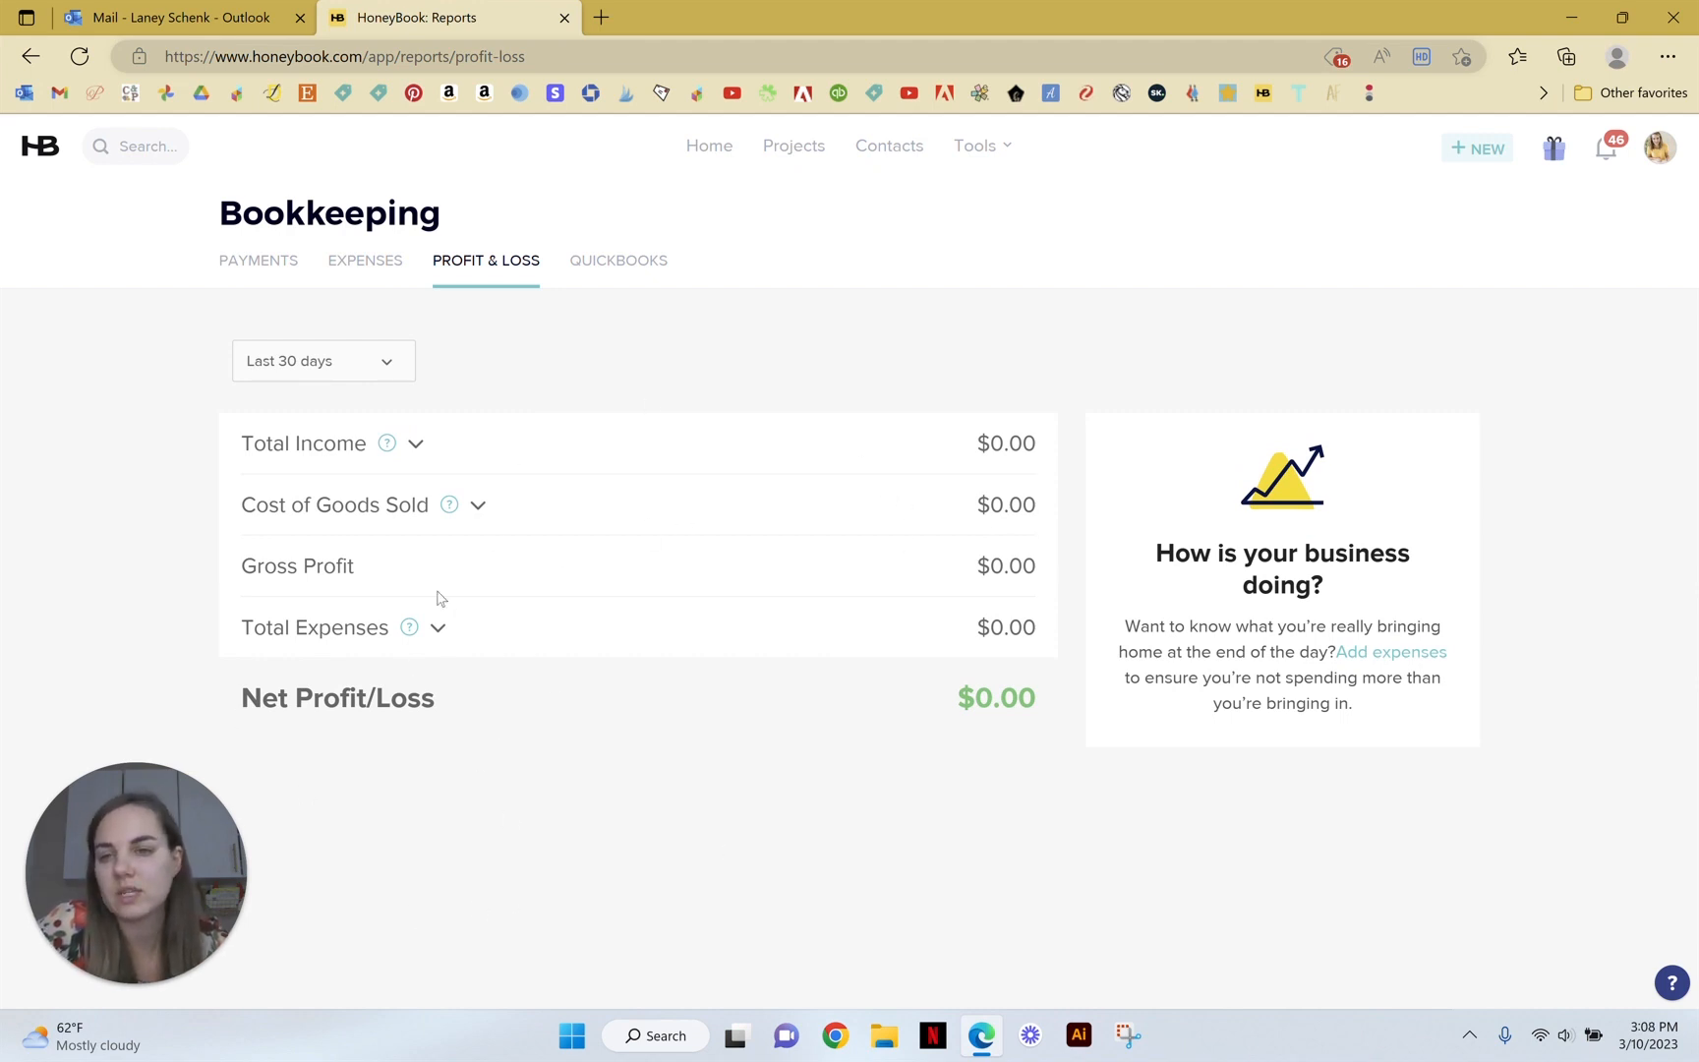
left_click(365, 260)
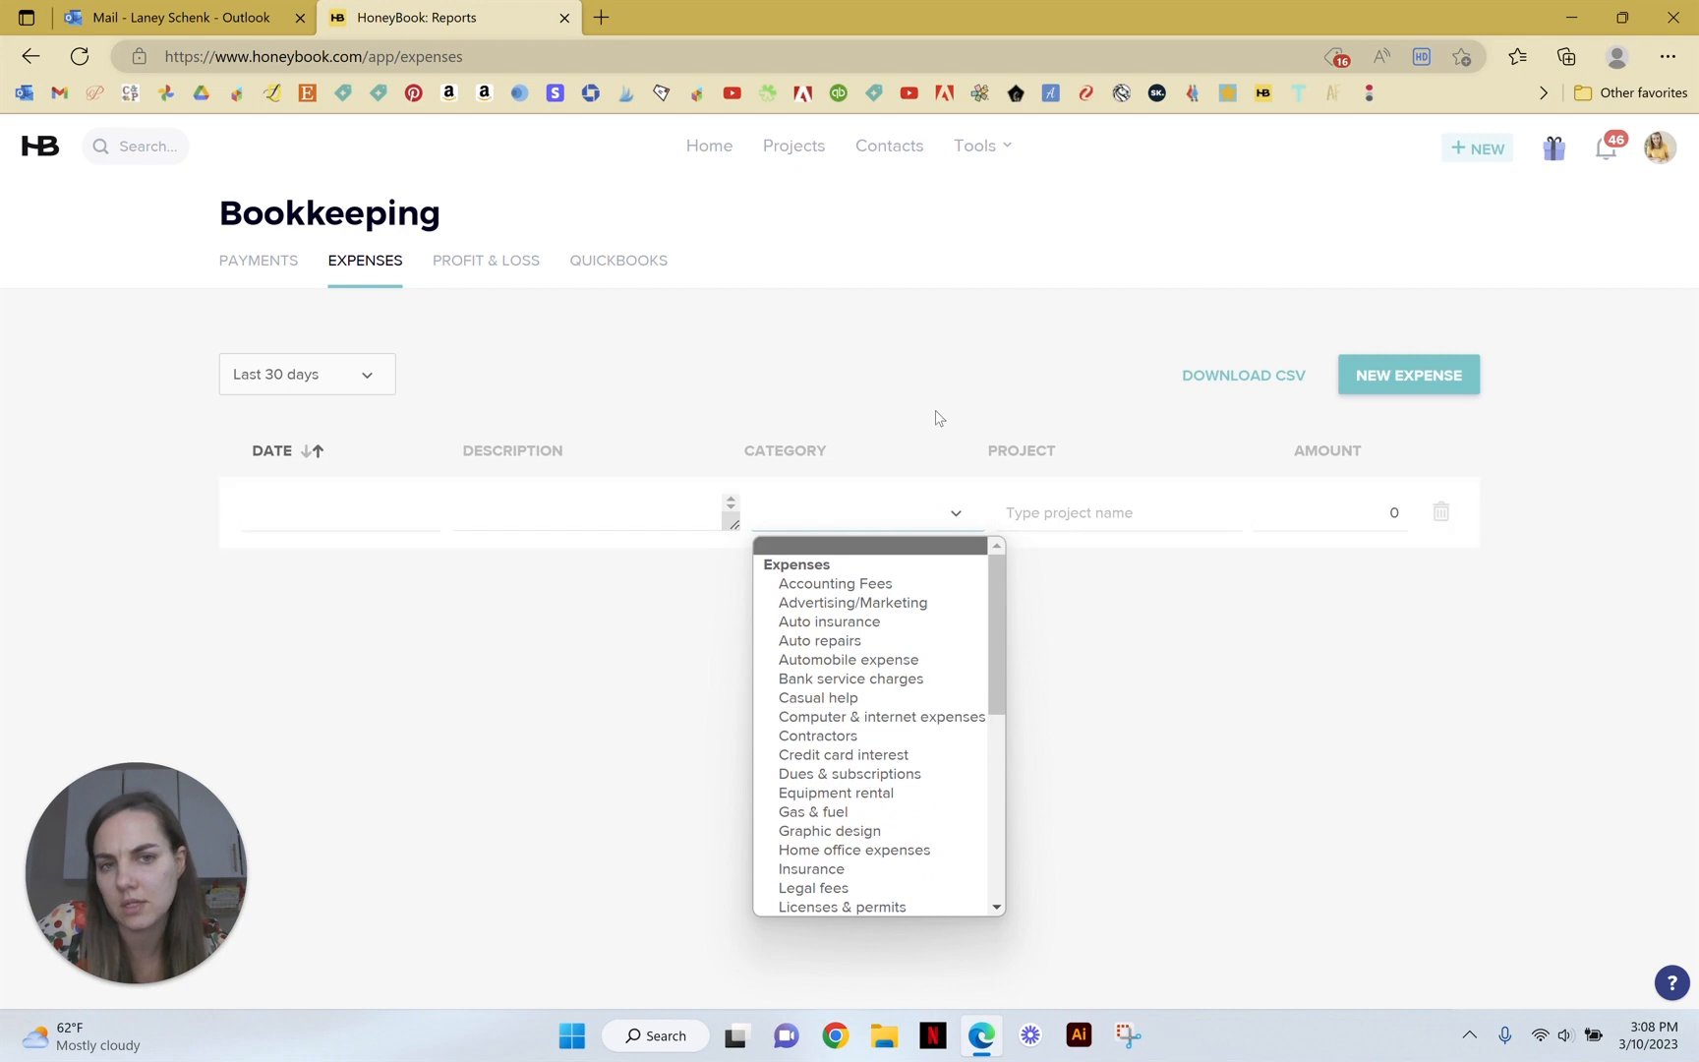
left_click(486, 259)
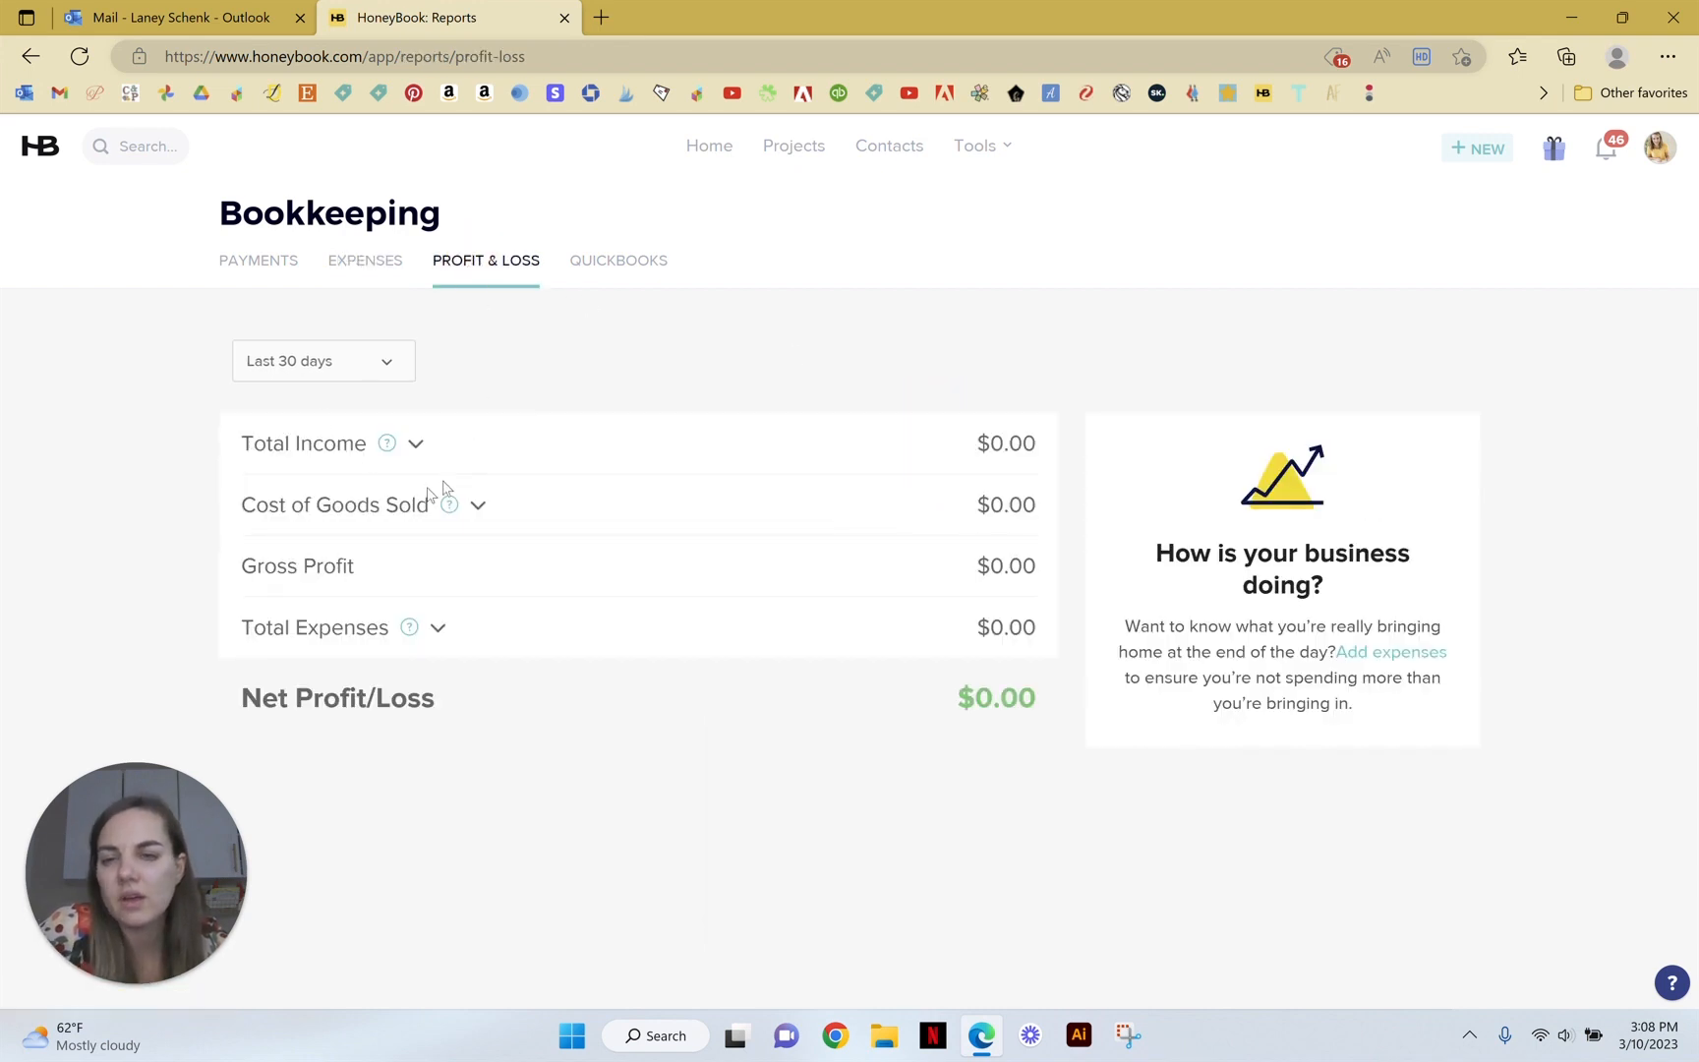
mouse_move(358, 651)
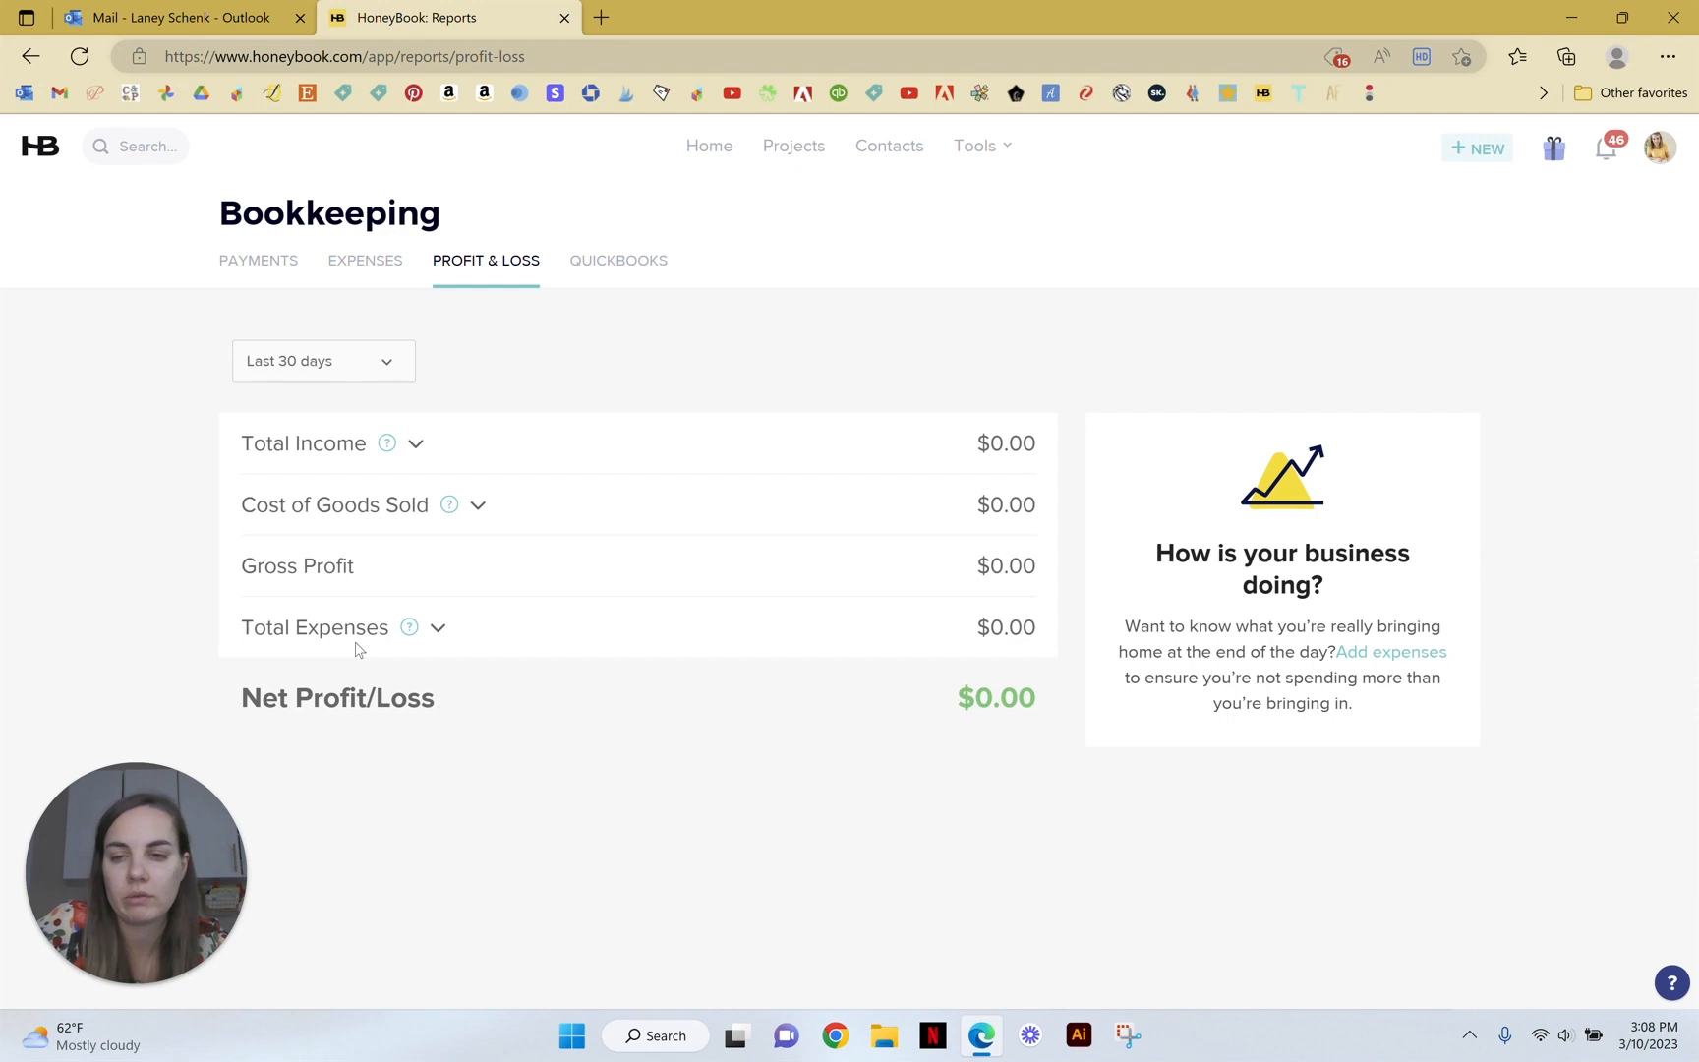
mouse_move(640, 423)
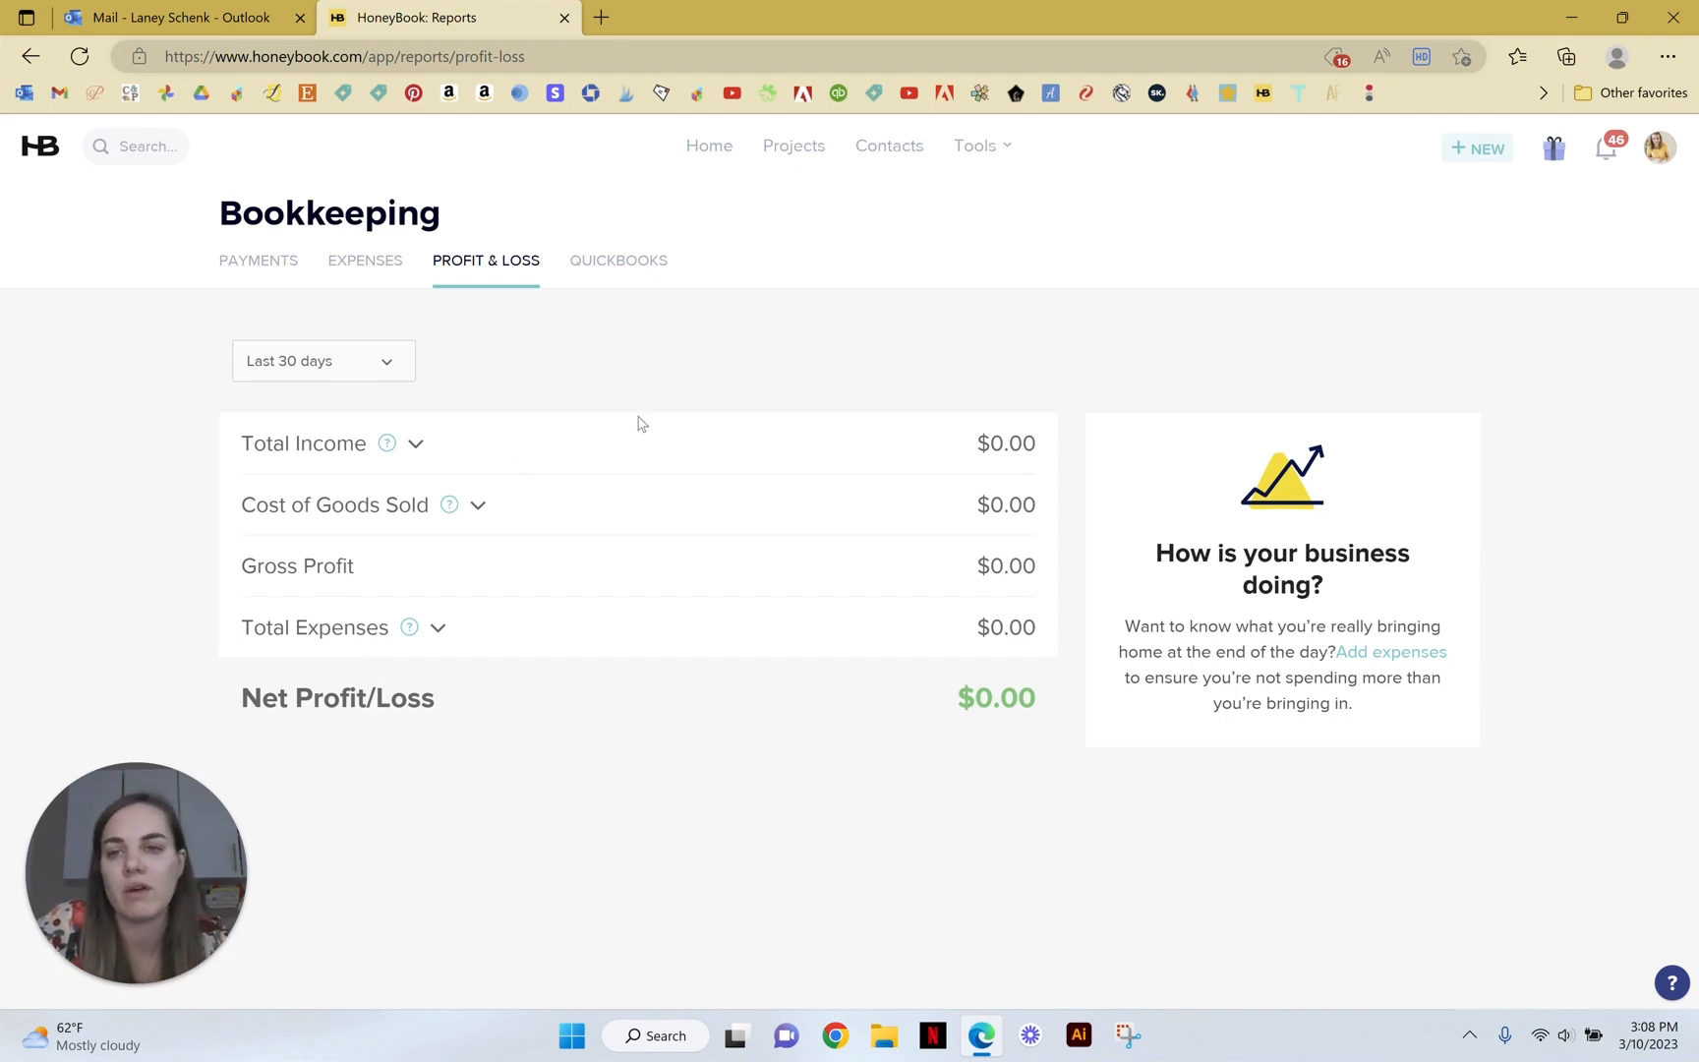
mouse_move(889, 212)
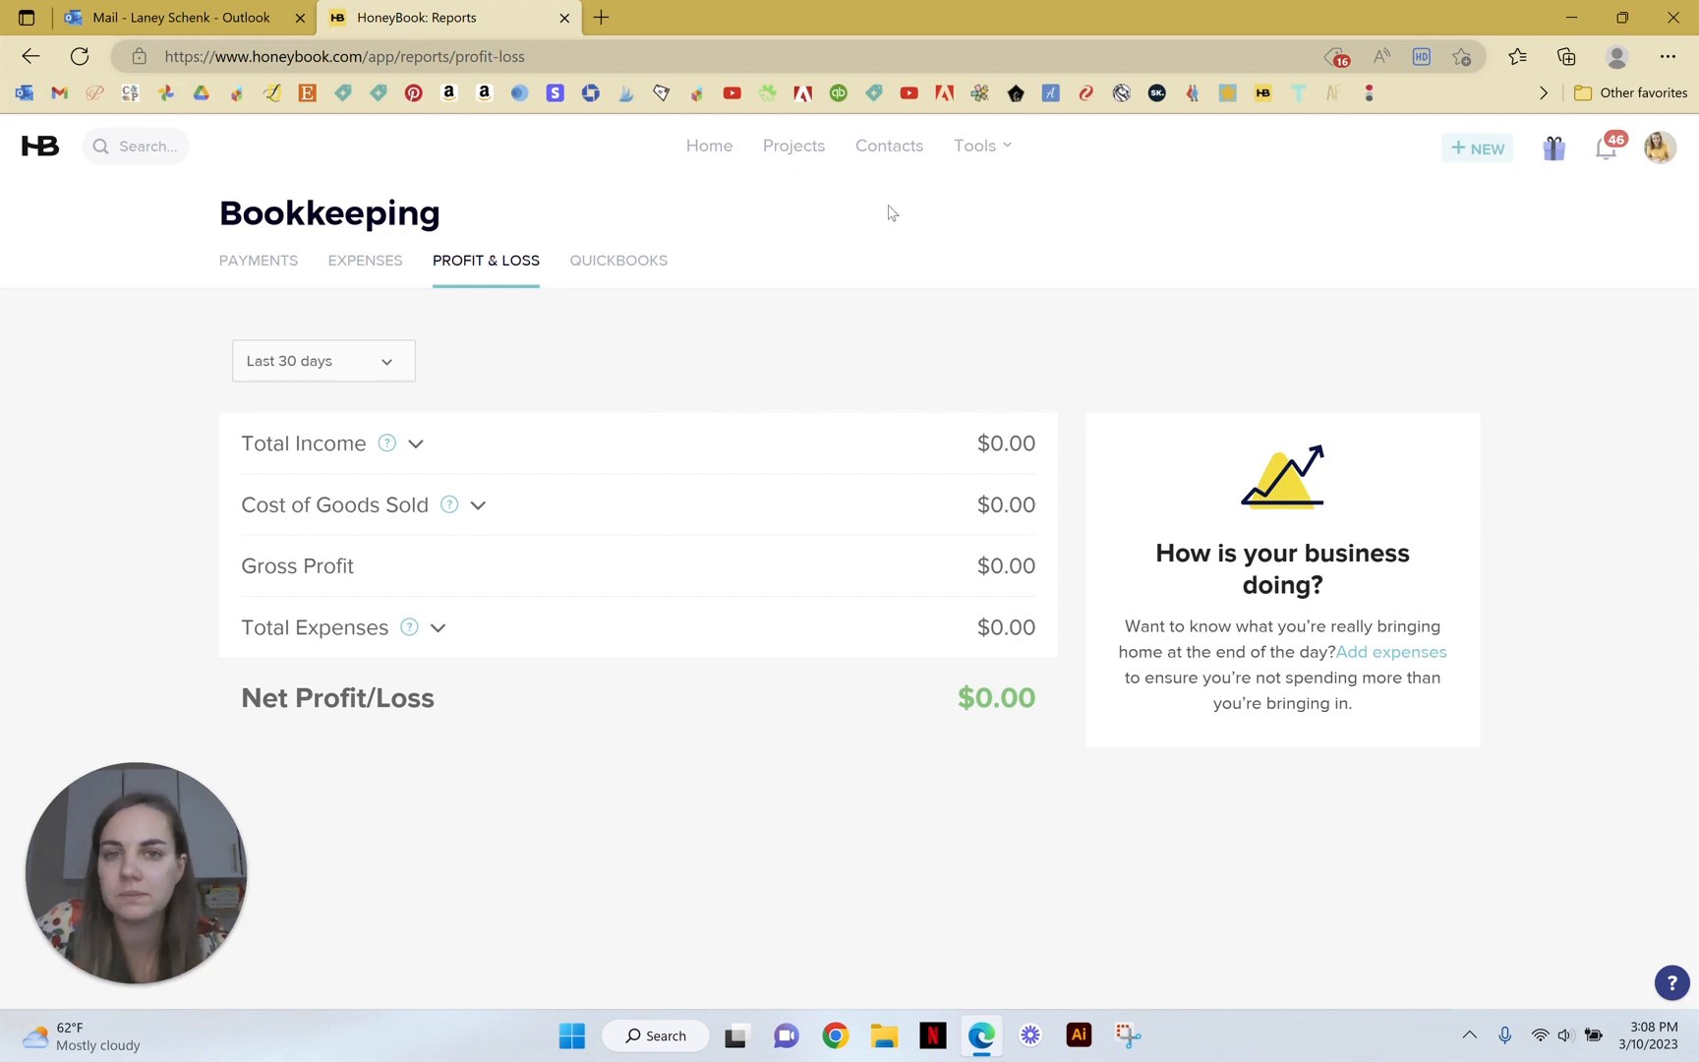
Step: Bring up the Tools dropdown listing finance options Reports, Payments and Expenses
left_click(981, 145)
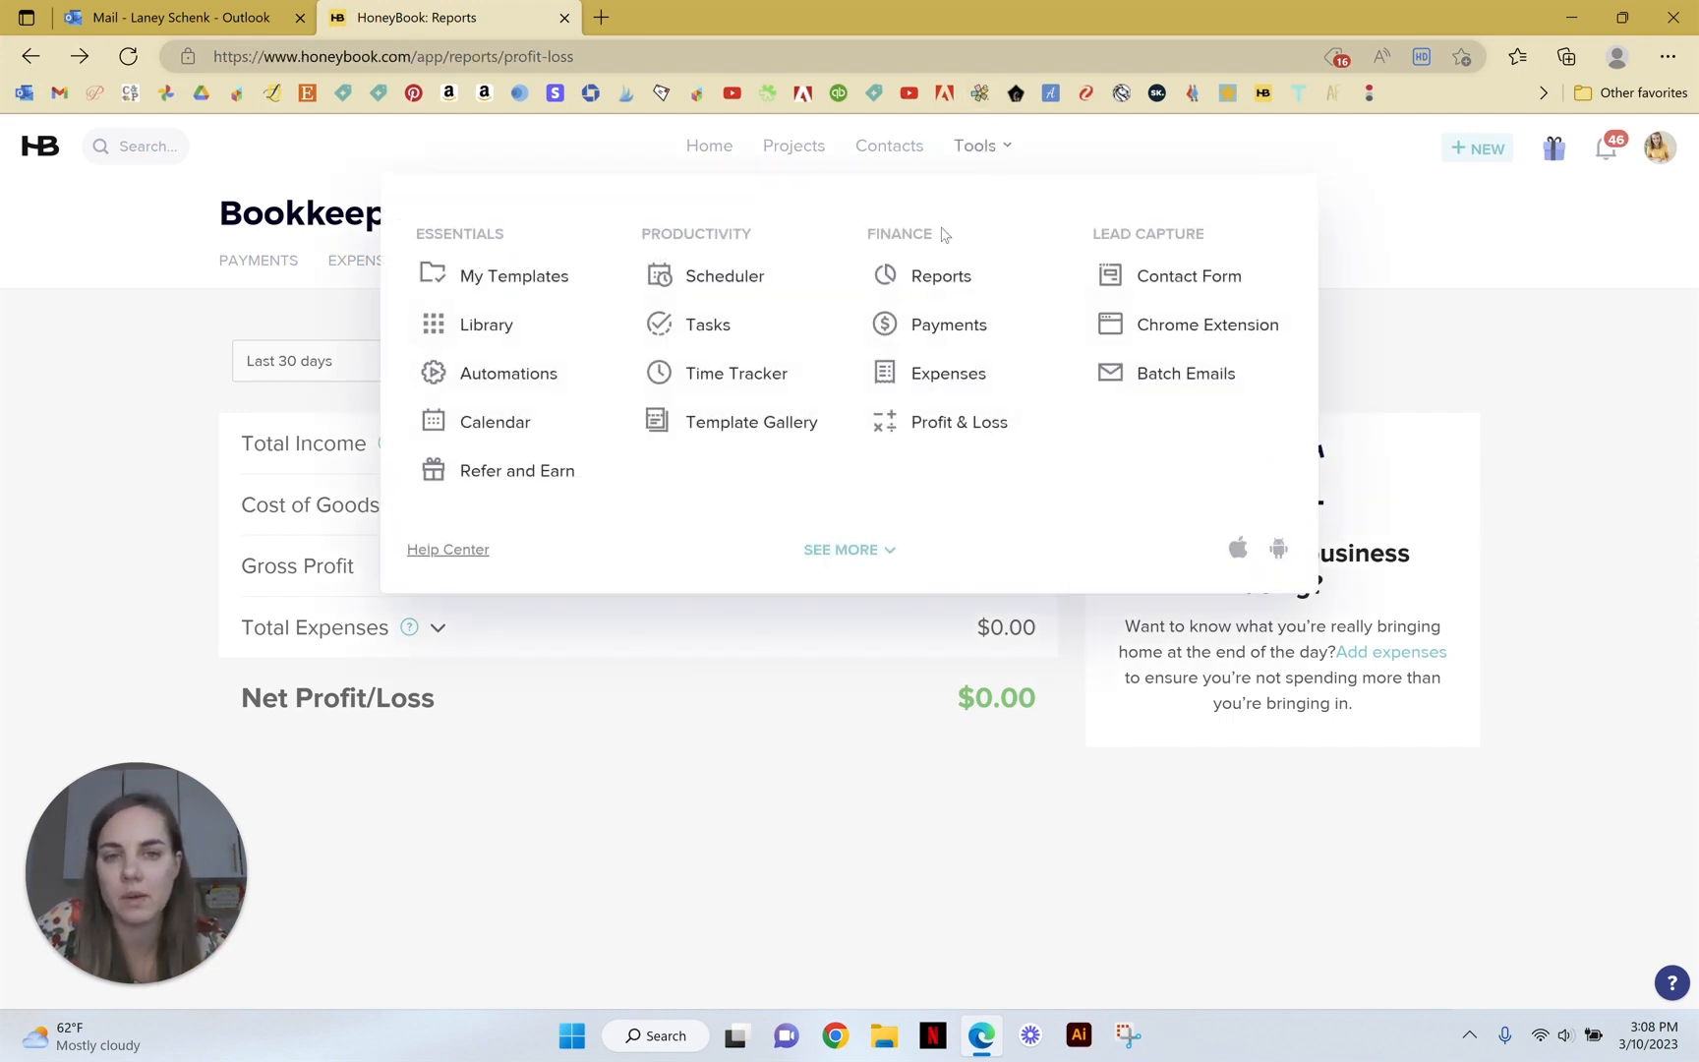
mouse_move(958, 420)
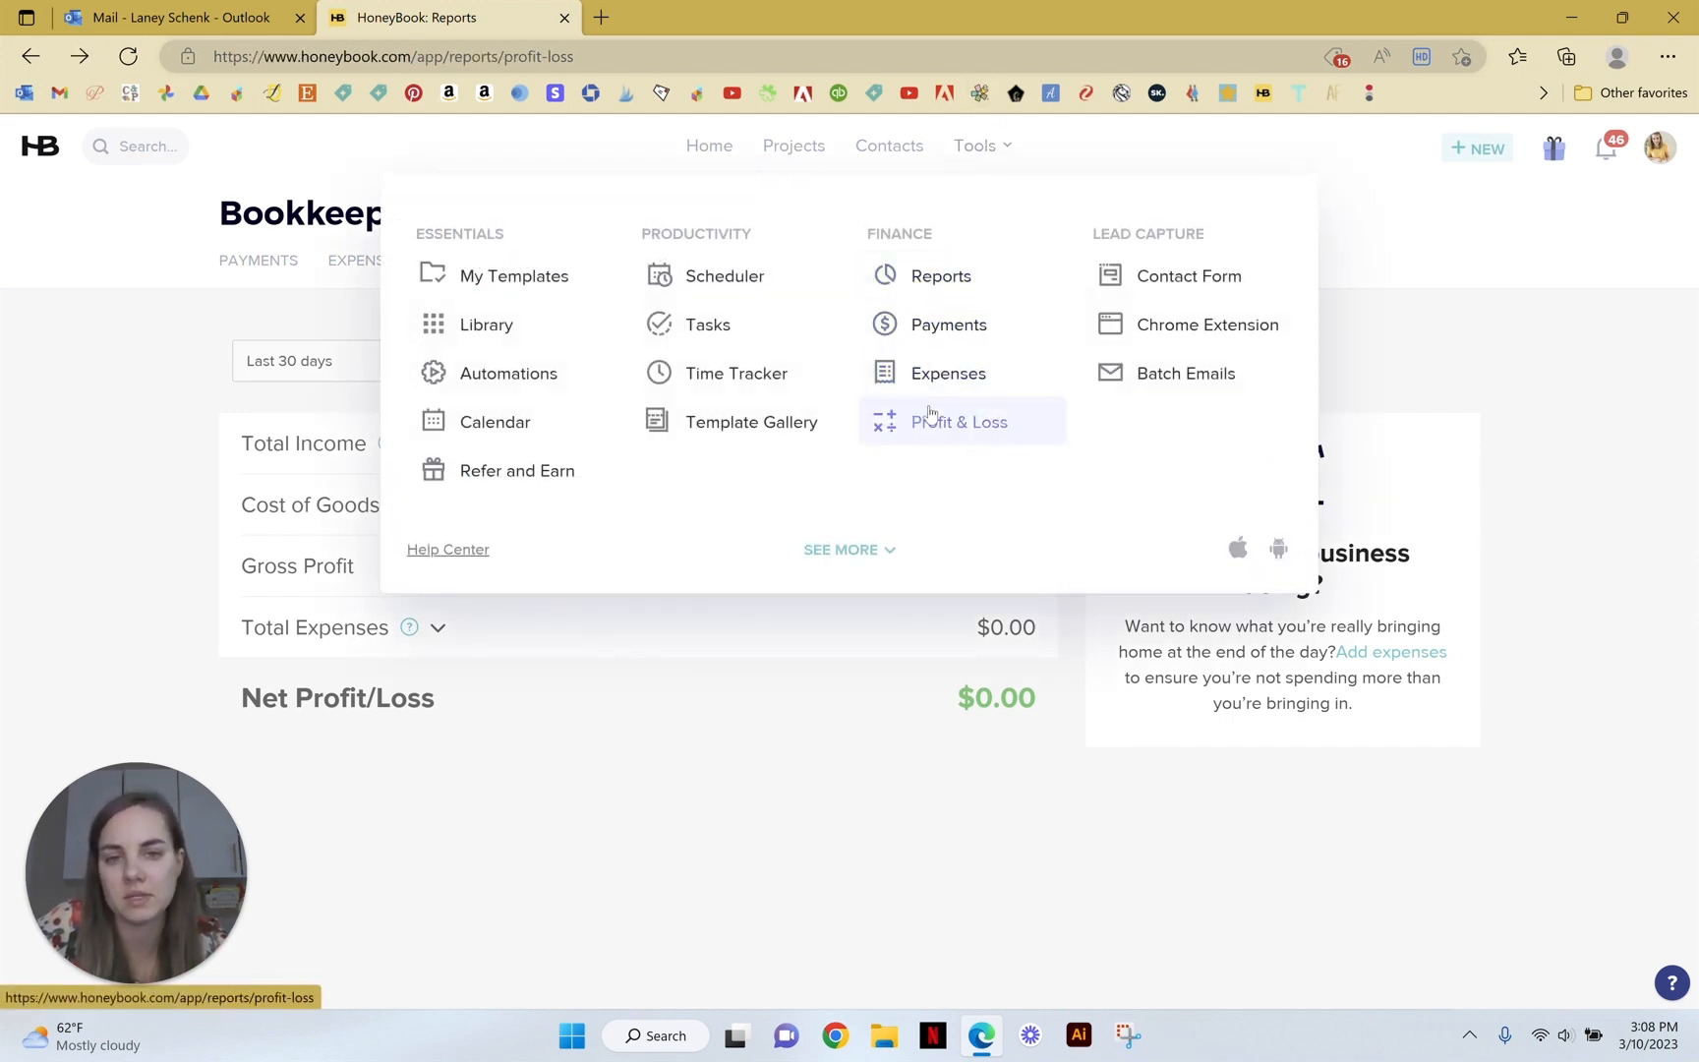
left_click(958, 421)
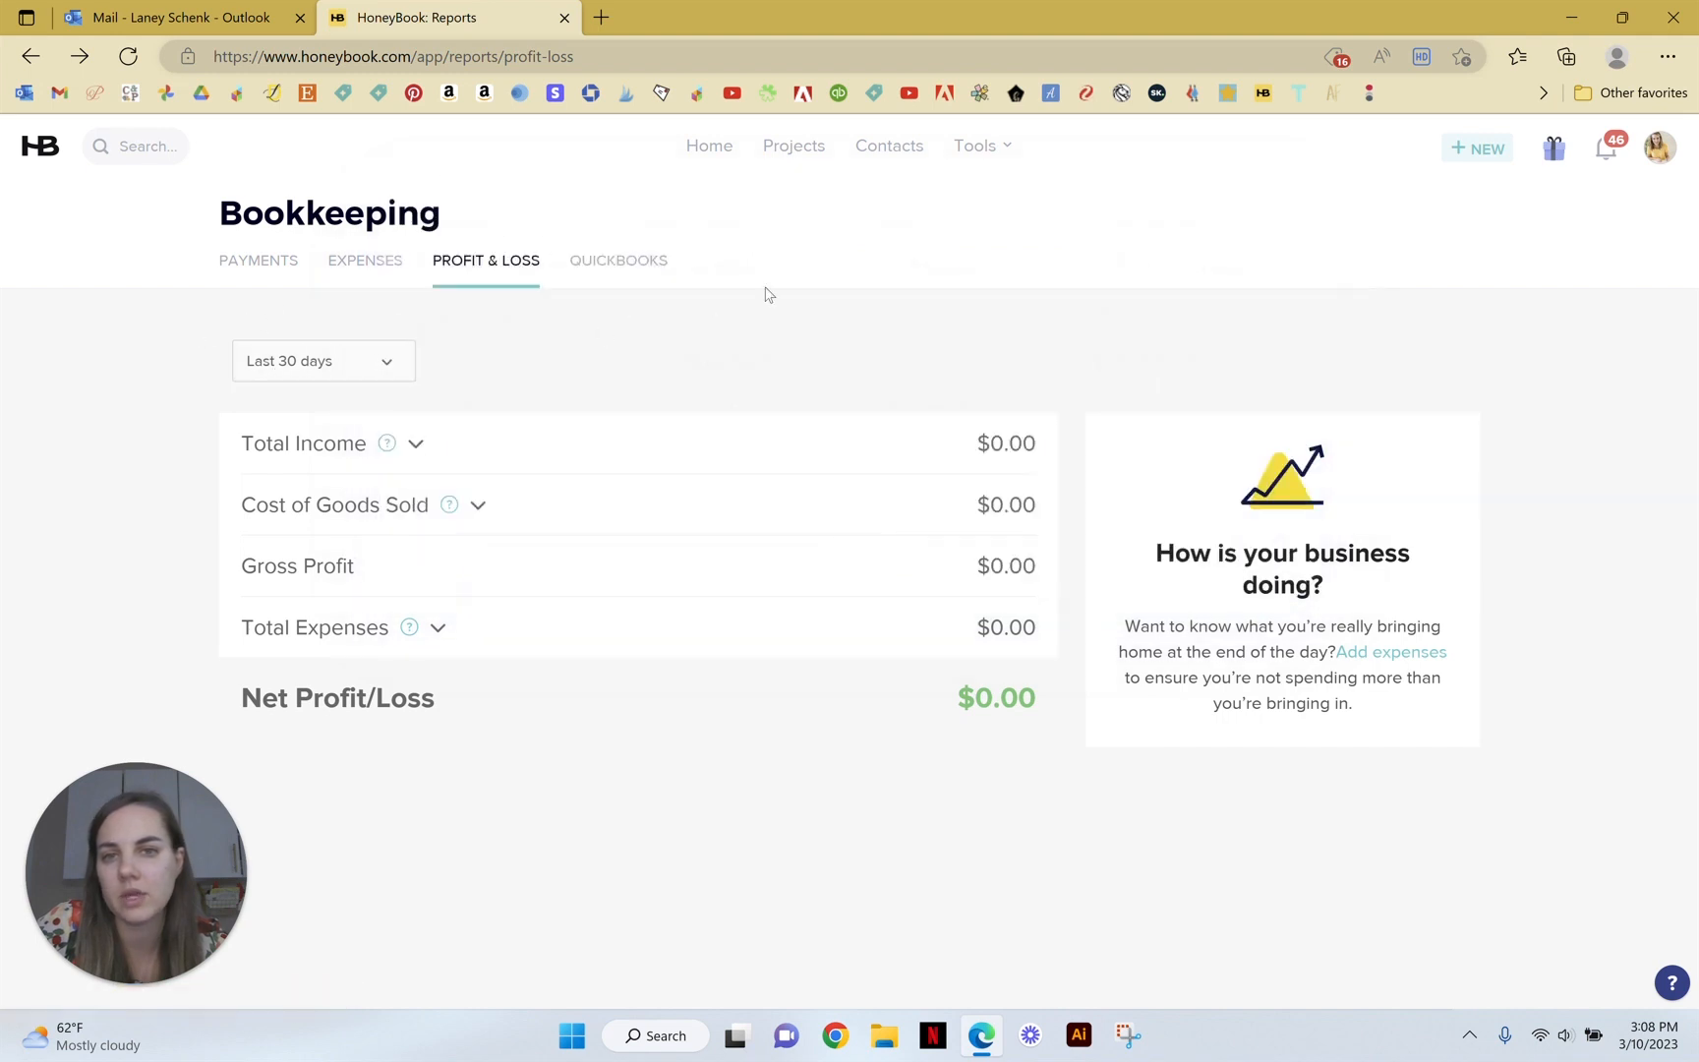
left_click(974, 146)
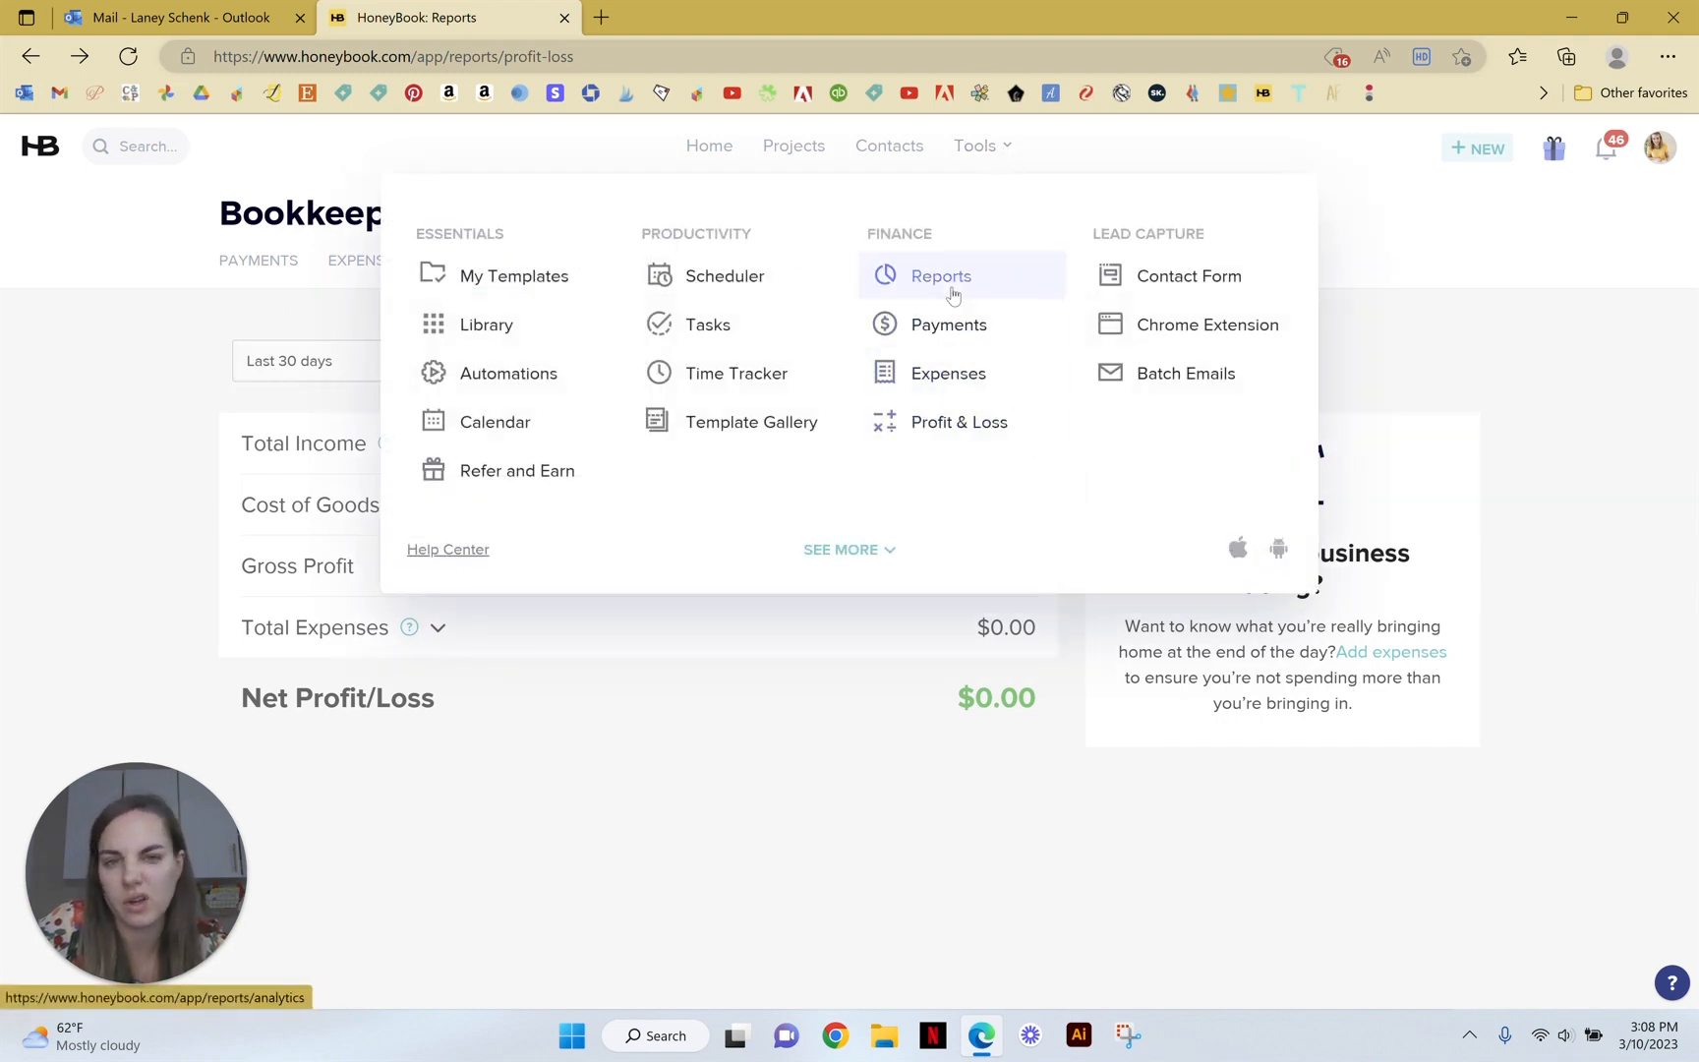
Step: Return to the Reports analytics page and scroll through its monthly chart and lead sources
left_click(941, 276)
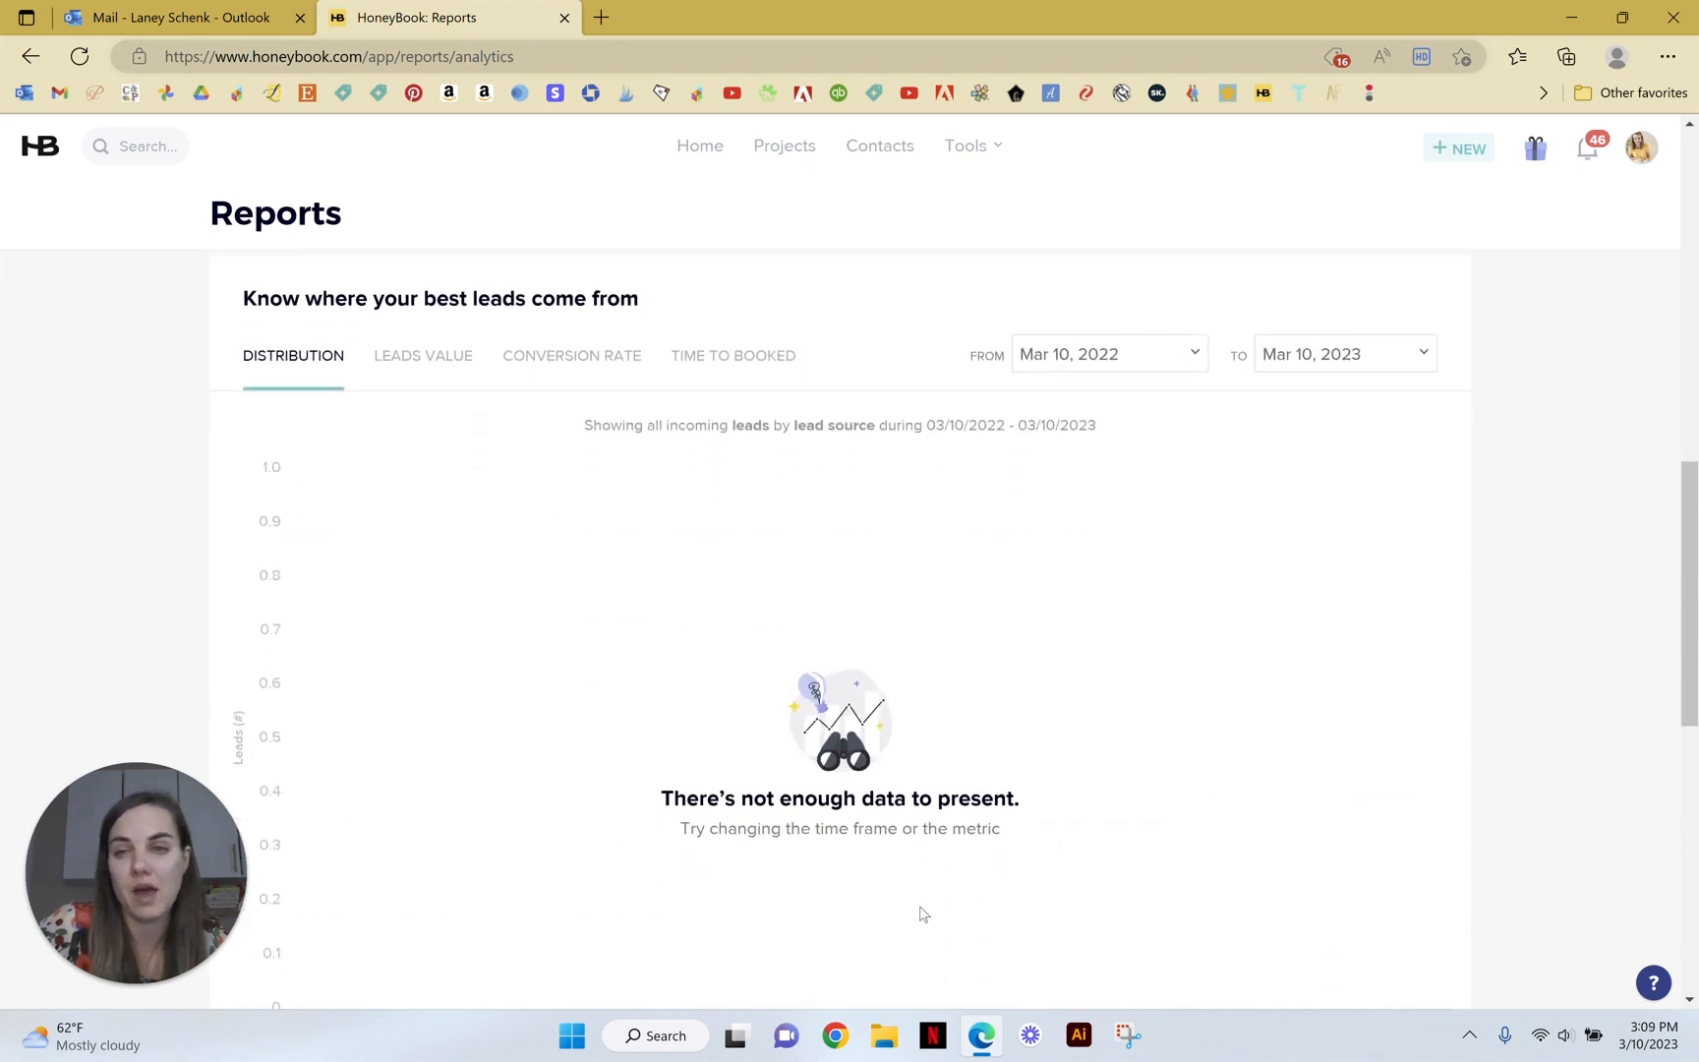
mouse_move(983, 604)
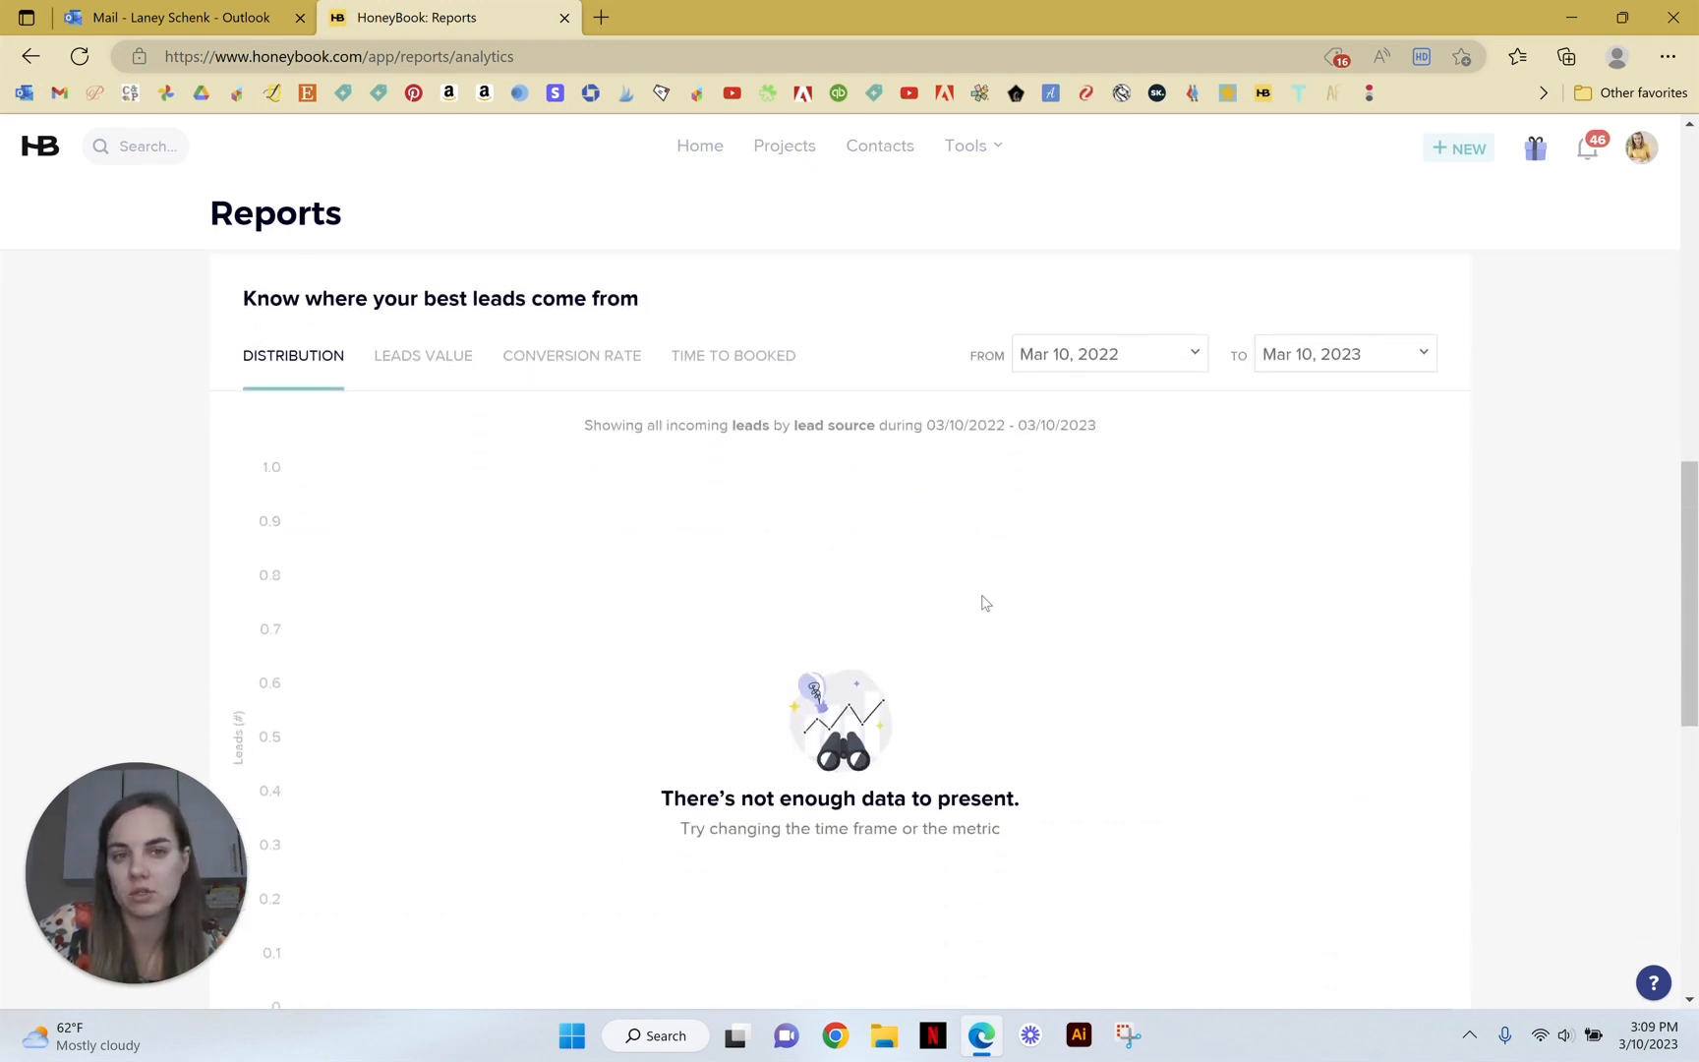
scroll("down", 3)
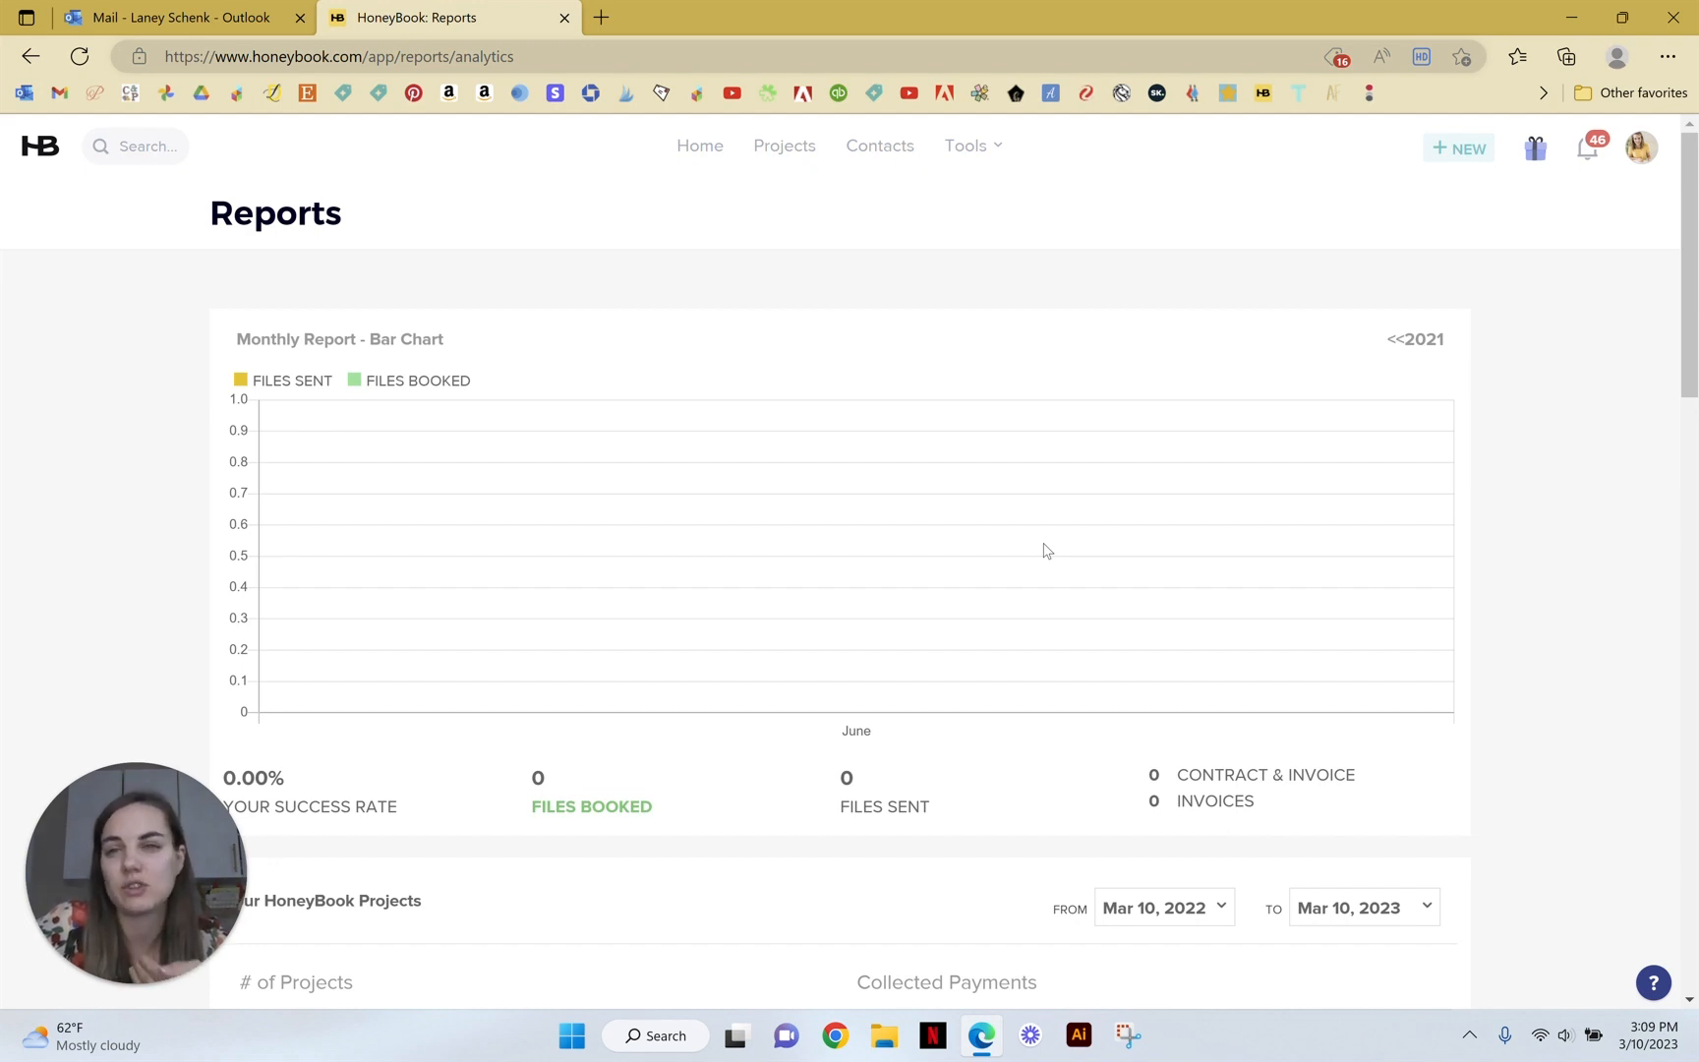
mouse_move(1054, 299)
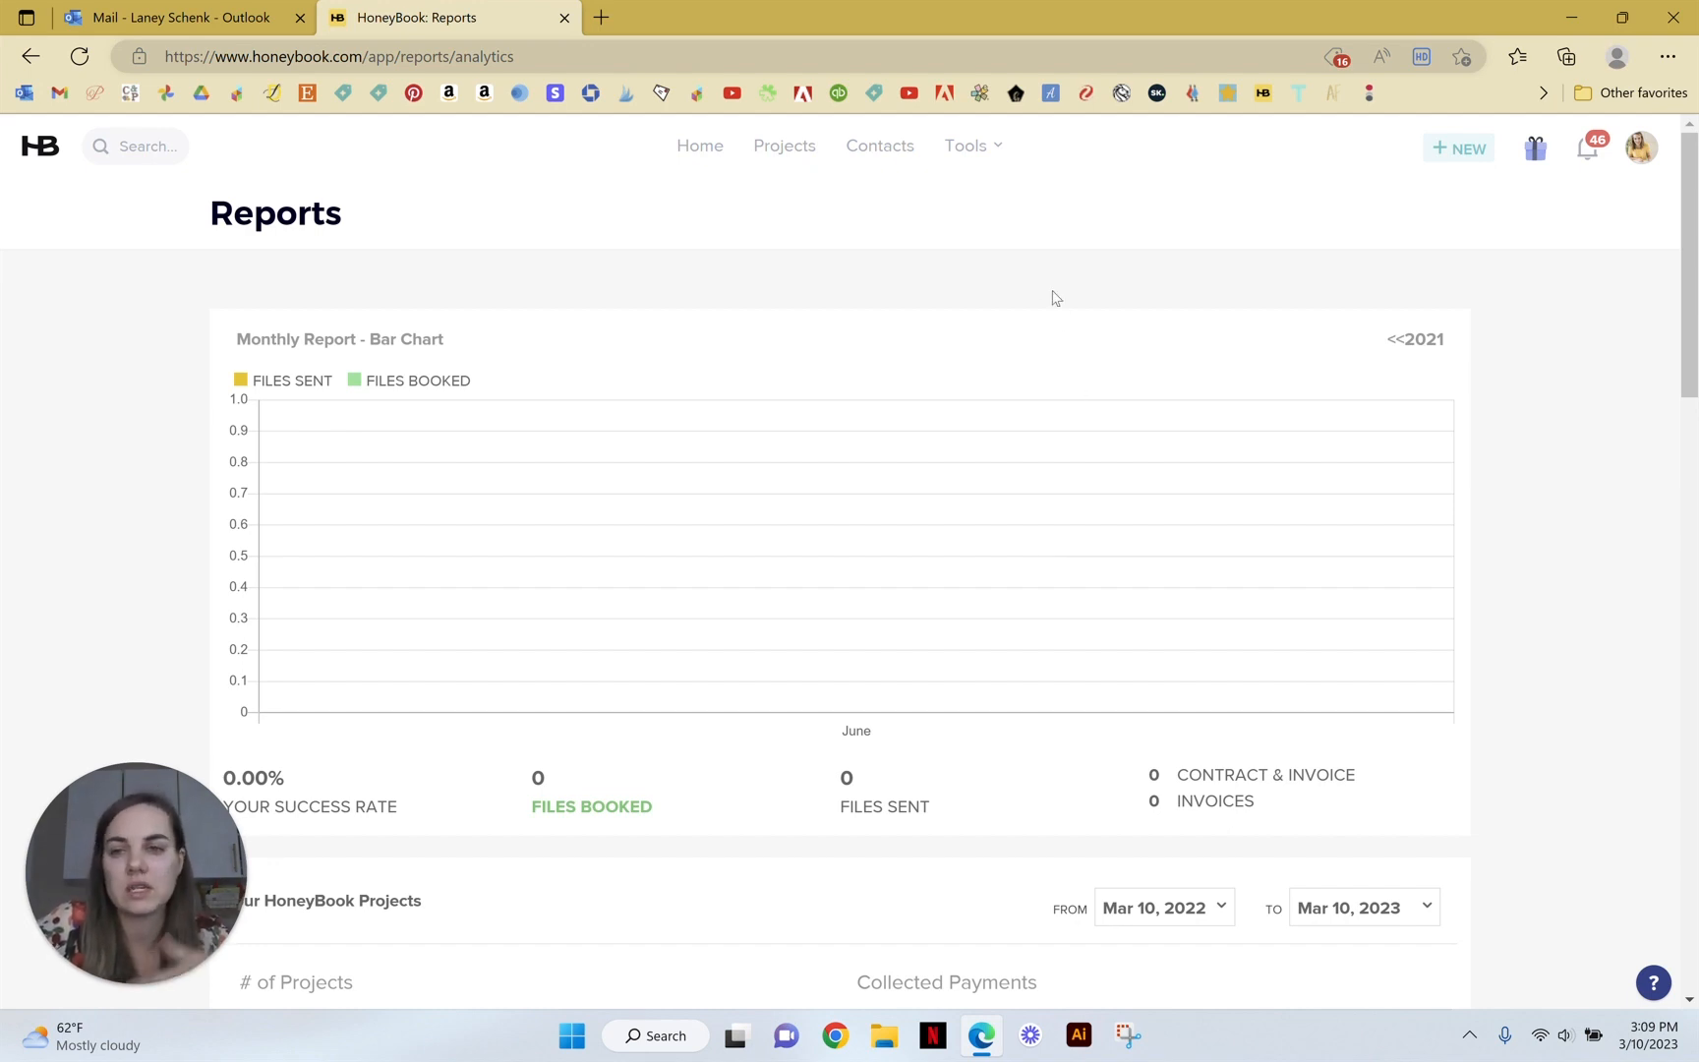